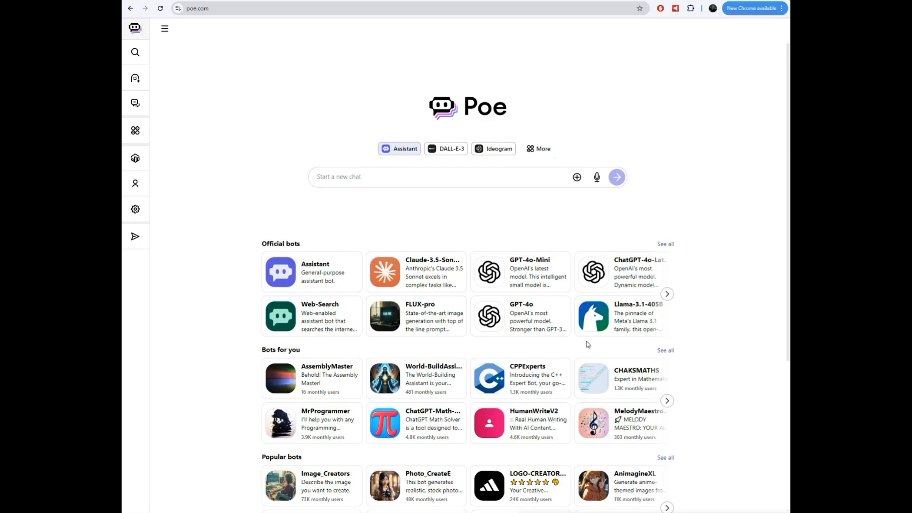
{"action": "mouse_move", "coordinate": [415, 113]}
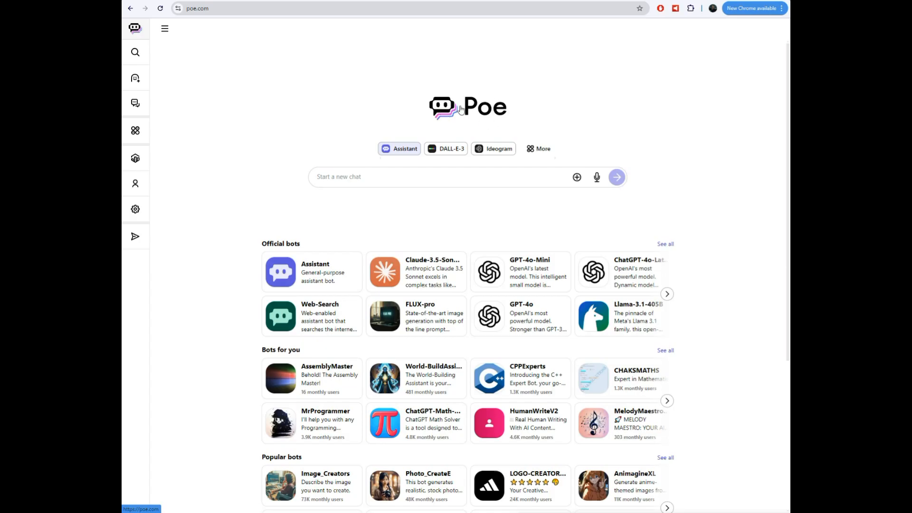
{"action": "mouse_move", "coordinate": [385, 272]}
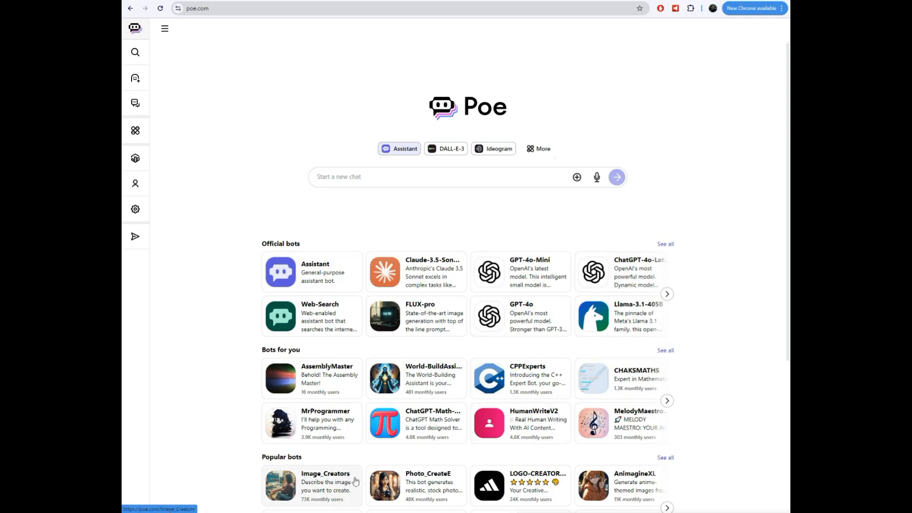
{"action": "mouse_move", "coordinate": [180, 191]}
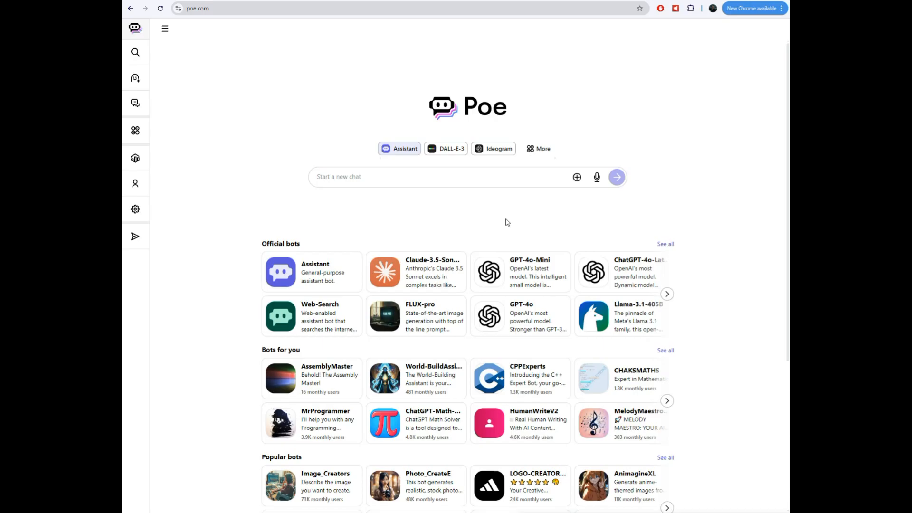
{"action": "mouse_move", "coordinate": [439, 219]}
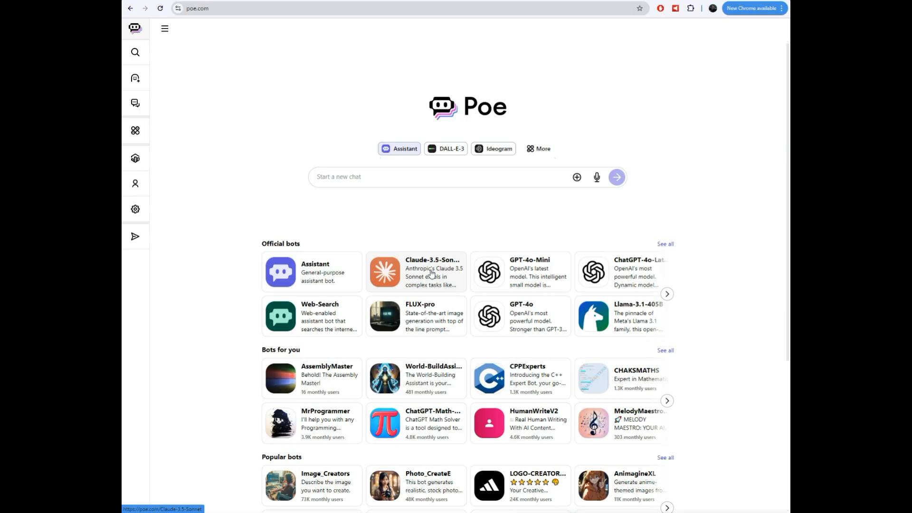
{"action": "mouse_move", "coordinate": [427, 270]}
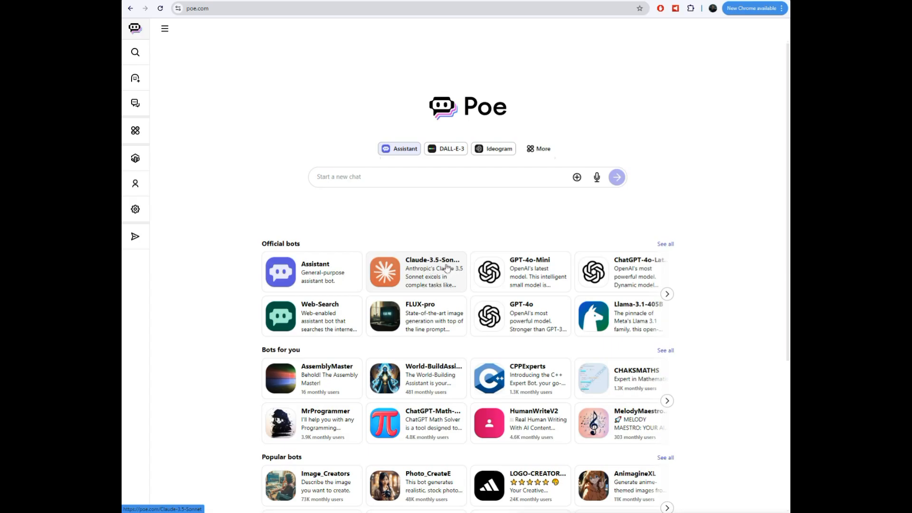
{"action": "mouse_move", "coordinate": [424, 266]}
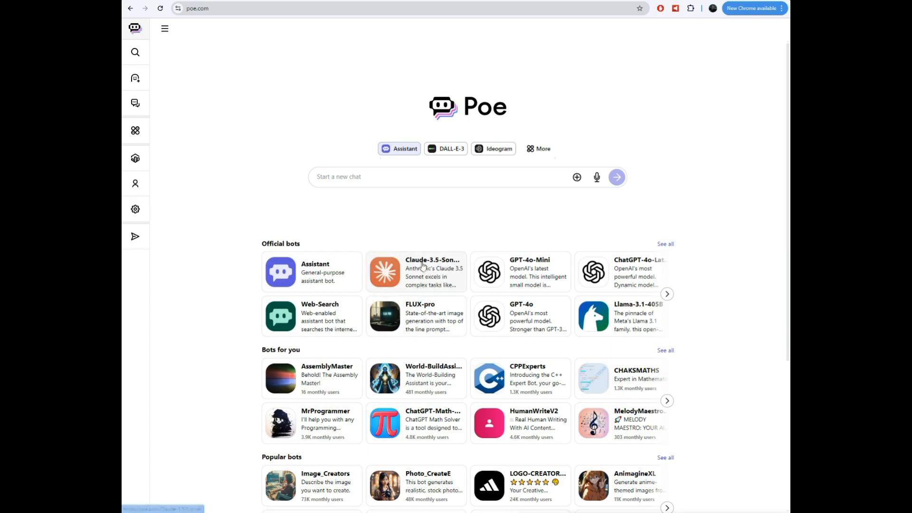
{"action": "mouse_move", "coordinate": [422, 265]}
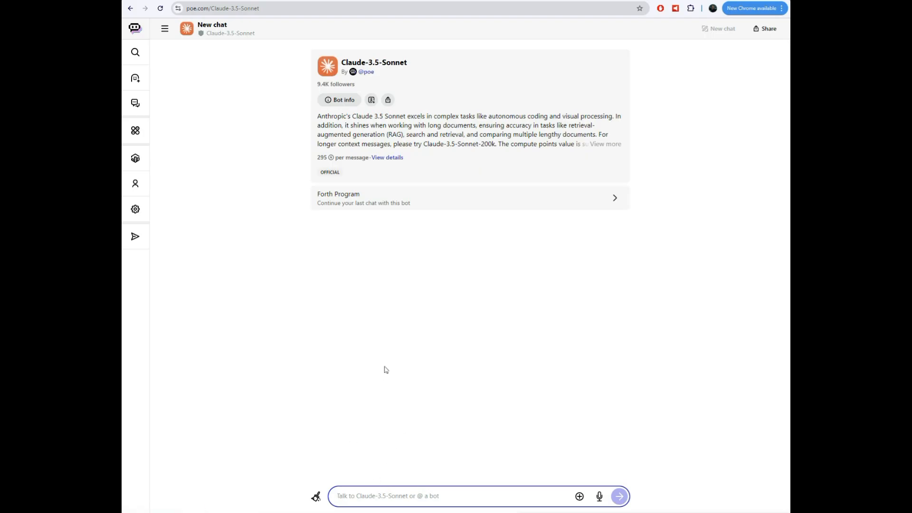
{"action": "mouse_move", "coordinate": [377, 197]}
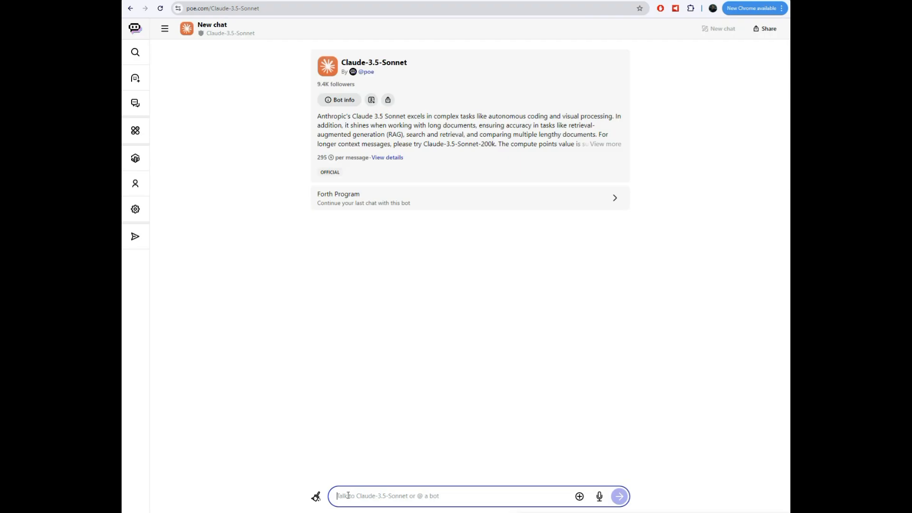
Send Claude the request 'write a forth program to play mary had a little lamb on a ay-3-8910 sound chip'
{"action": "type", "text": "write a forth program to play mary had a little lamb on a ay-3-8910 sound chip"}
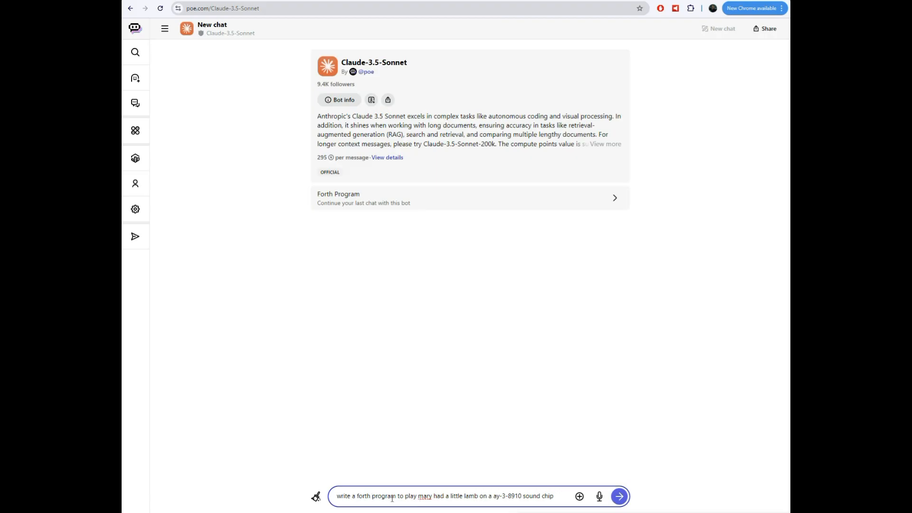
{"action": "left_click", "coordinate": [493, 496]}
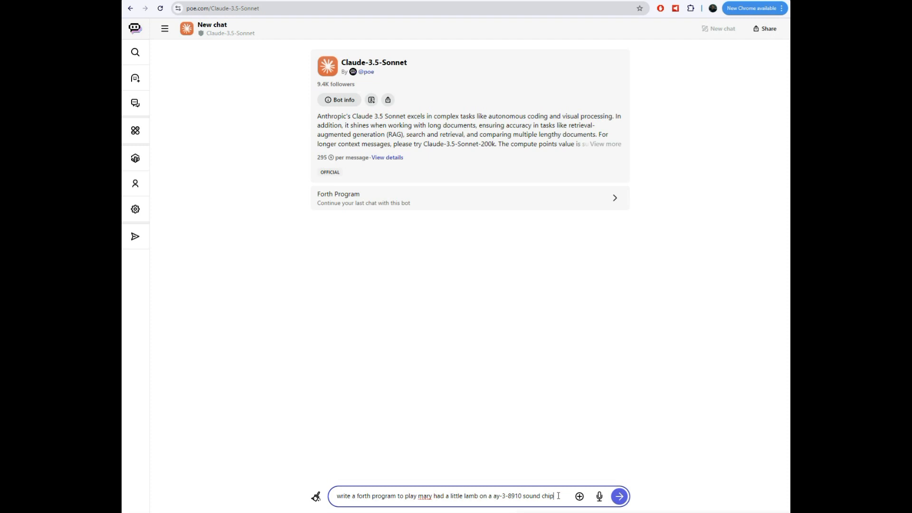
{"action": "mouse_move", "coordinate": [635, 494]}
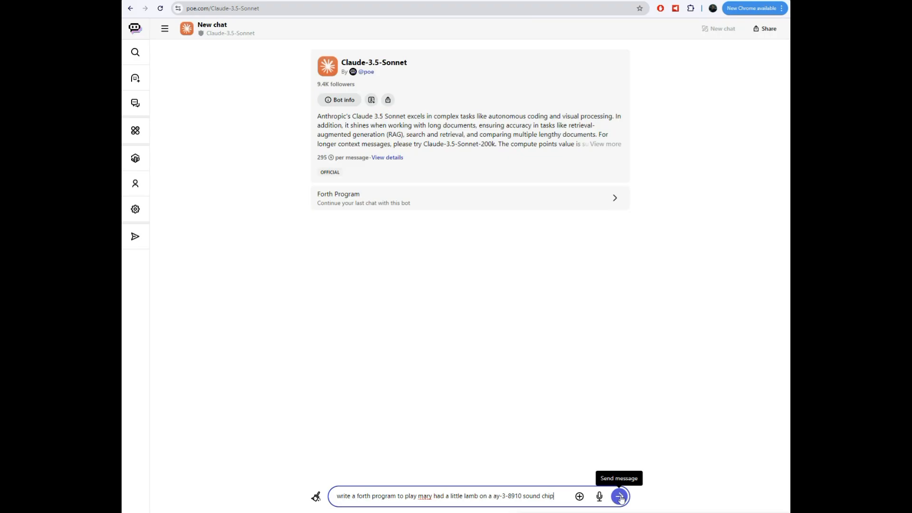
{"action": "left_click", "coordinate": [619, 495]}
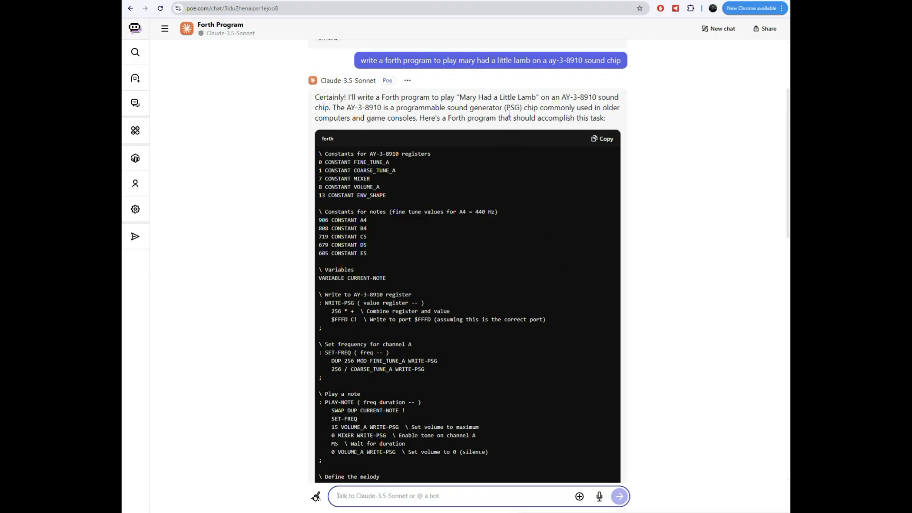
Scroll through Claude's Forth code with AY-3-8910 register constants, note constants and melody sequence
{"action": "scroll", "scroll_direction": "down", "scroll_amount": 3}
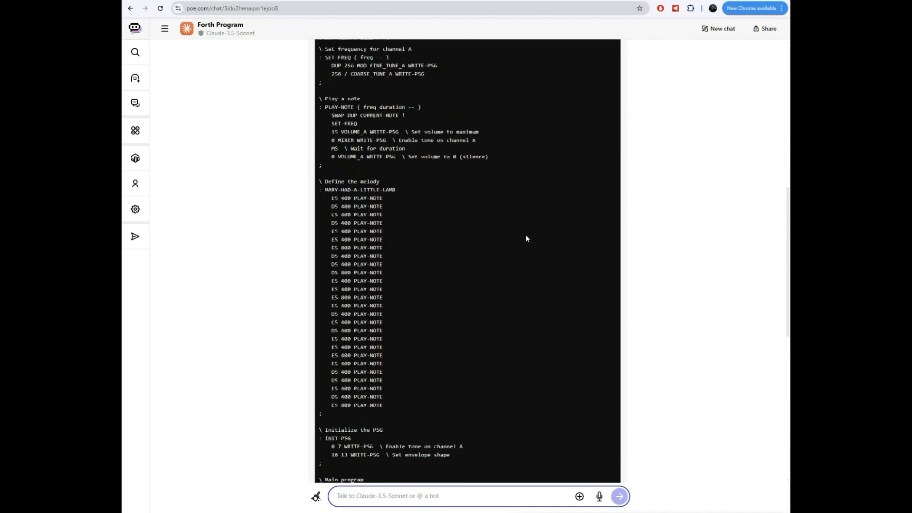
{"action": "scroll", "scroll_direction": "down", "scroll_amount": 3}
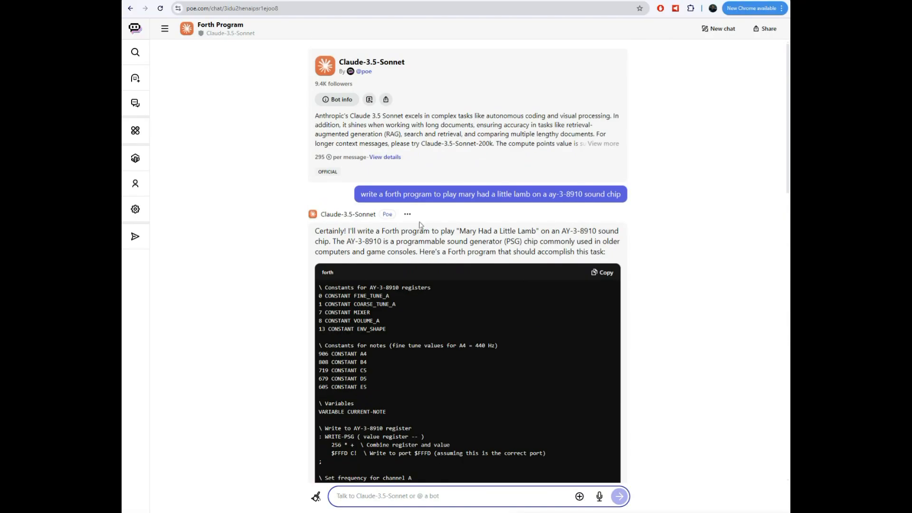
{"action": "mouse_move", "coordinate": [229, 152]}
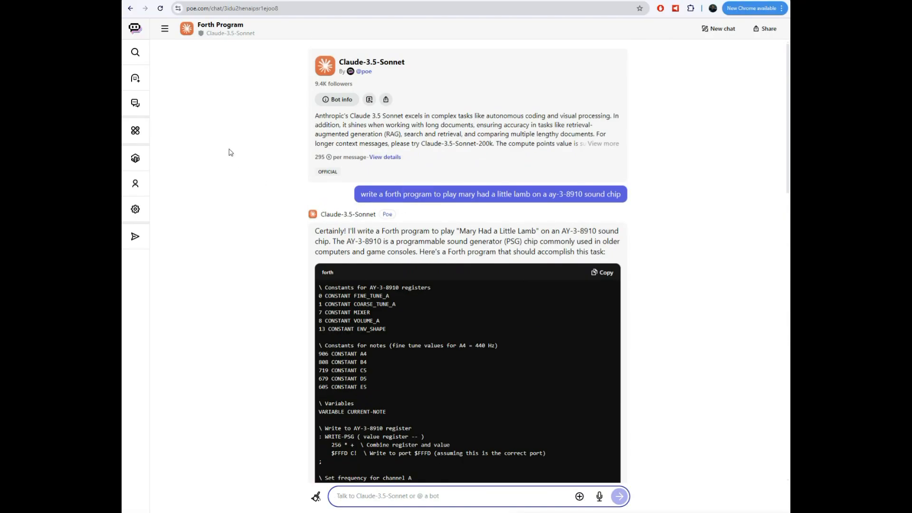
{"action": "mouse_move", "coordinate": [135, 52]}
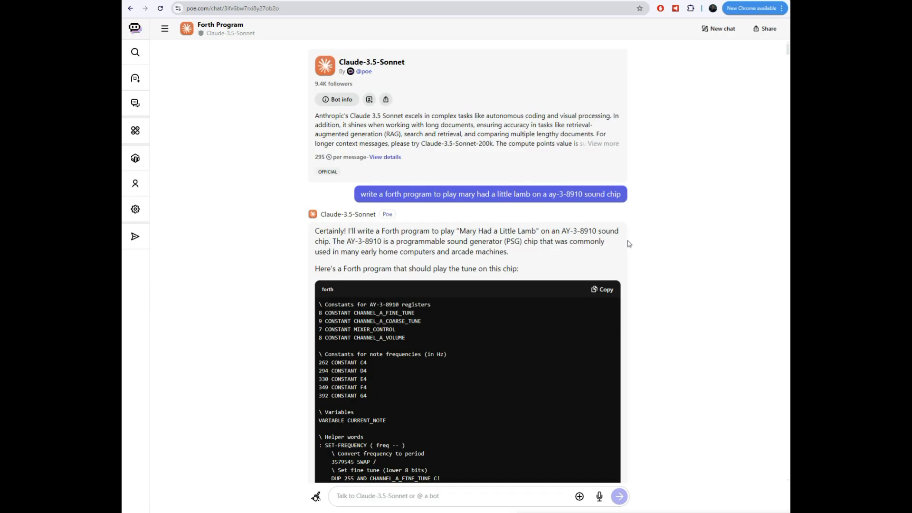
{"action": "scroll", "scroll_direction": "down", "scroll_amount": 3}
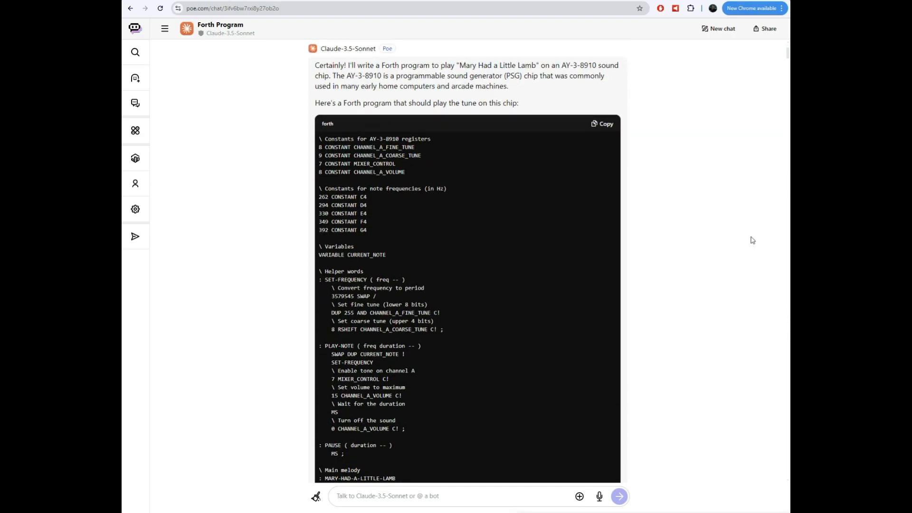
{"action": "scroll", "scroll_direction": "down", "scroll_amount": 3}
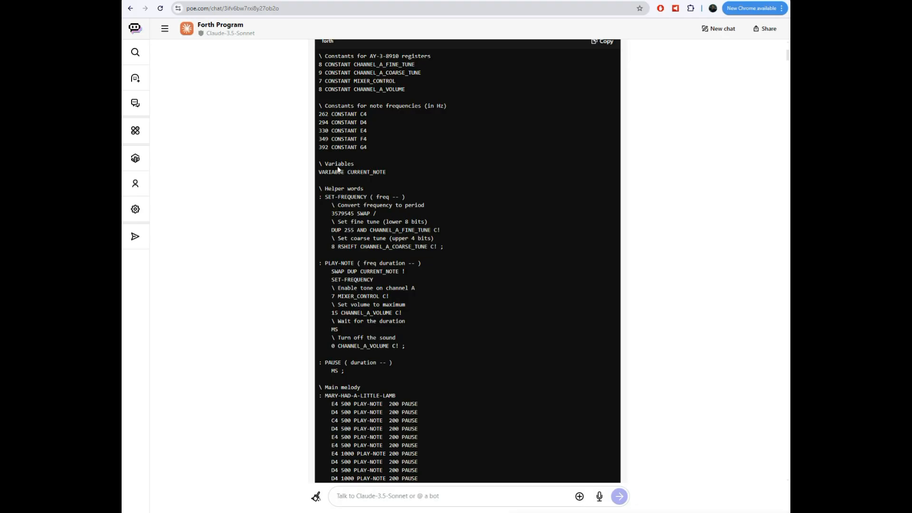
{"action": "mouse_move", "coordinate": [421, 191]}
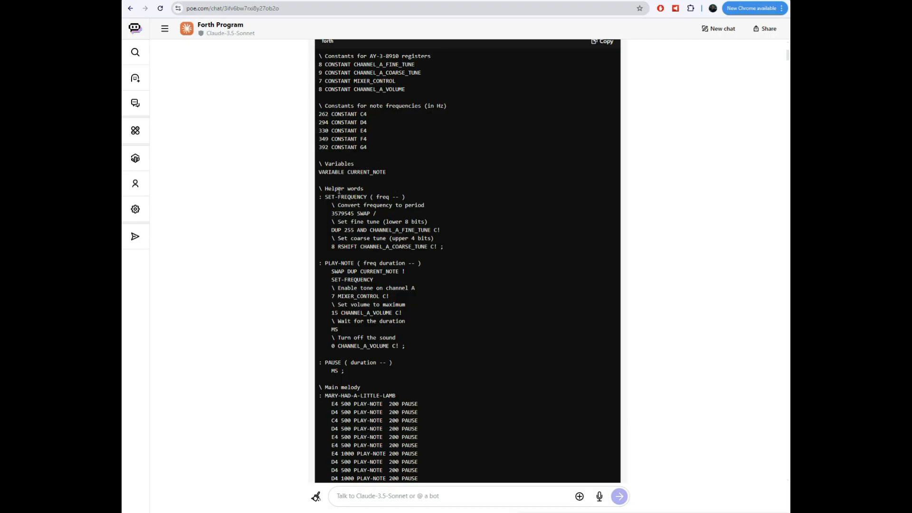
{"action": "mouse_move", "coordinate": [384, 197]}
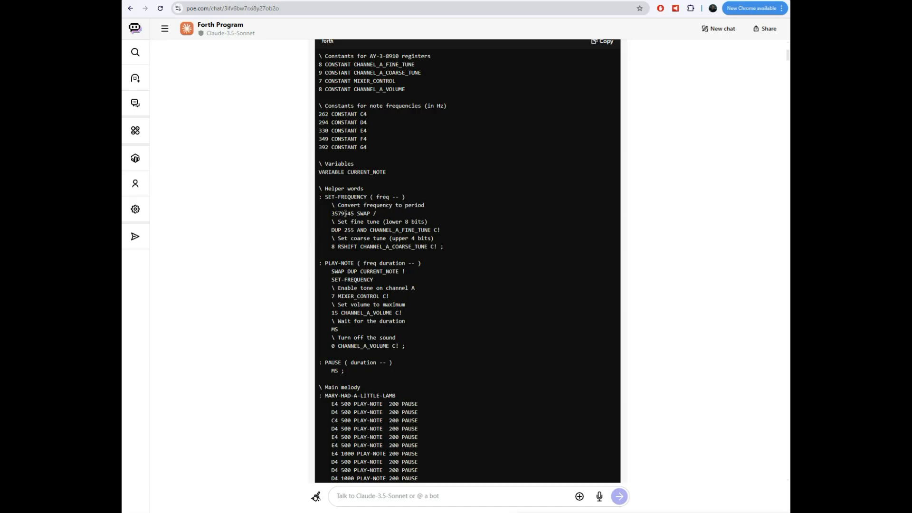
{"action": "mouse_move", "coordinate": [383, 219]}
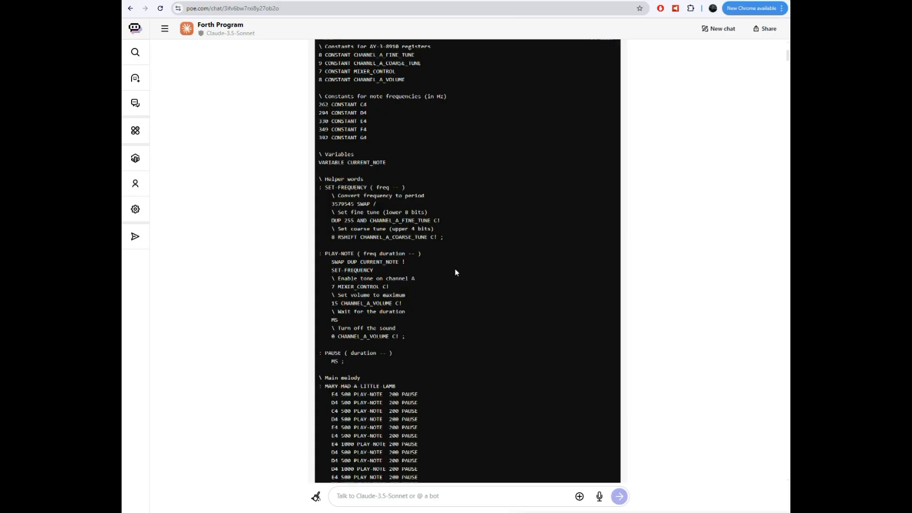
{"action": "scroll", "scroll_direction": "down", "scroll_amount": 3}
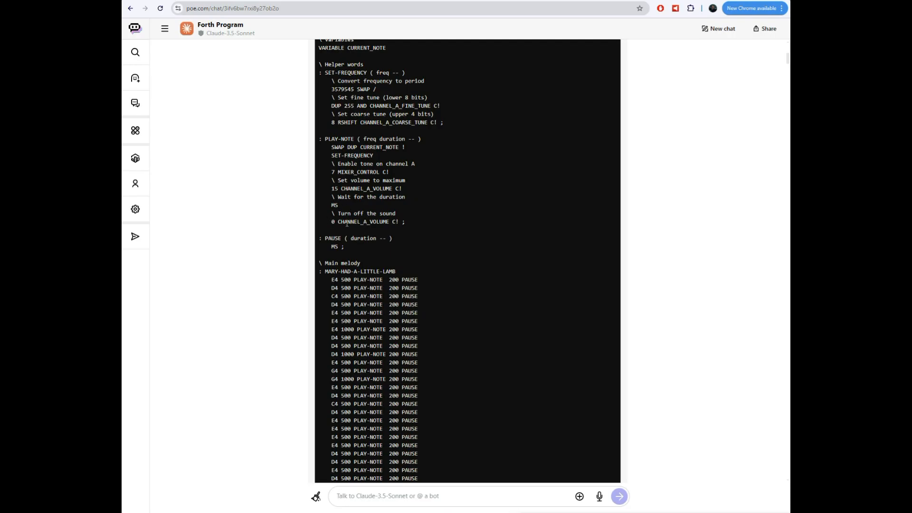
{"action": "mouse_move", "coordinate": [401, 231]}
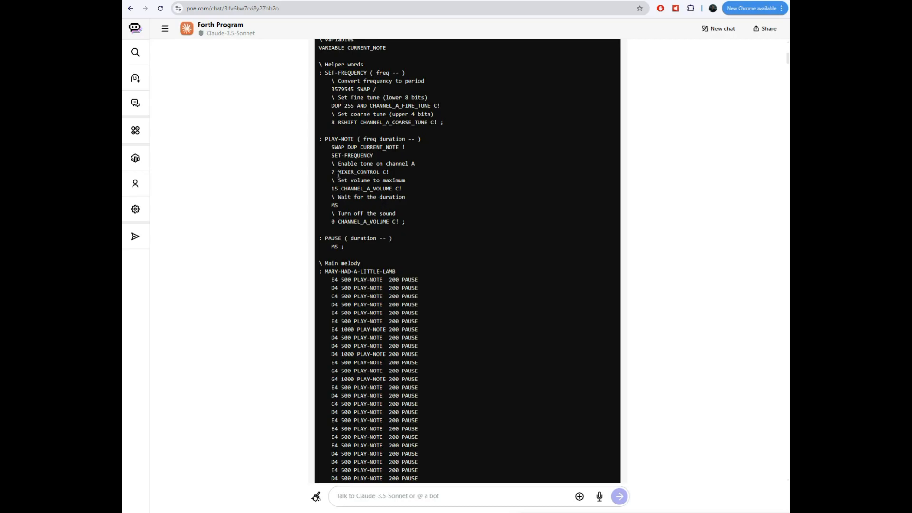
{"action": "mouse_move", "coordinate": [354, 203]}
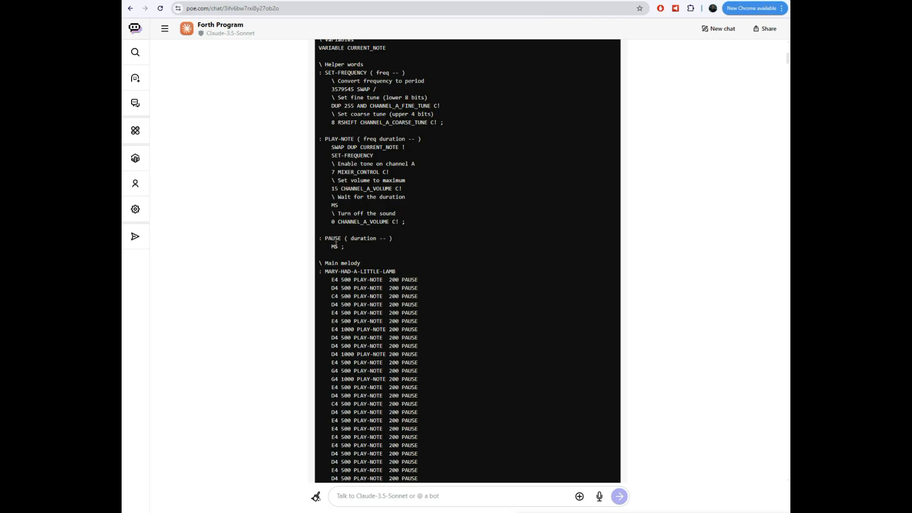
{"action": "mouse_move", "coordinate": [347, 248]}
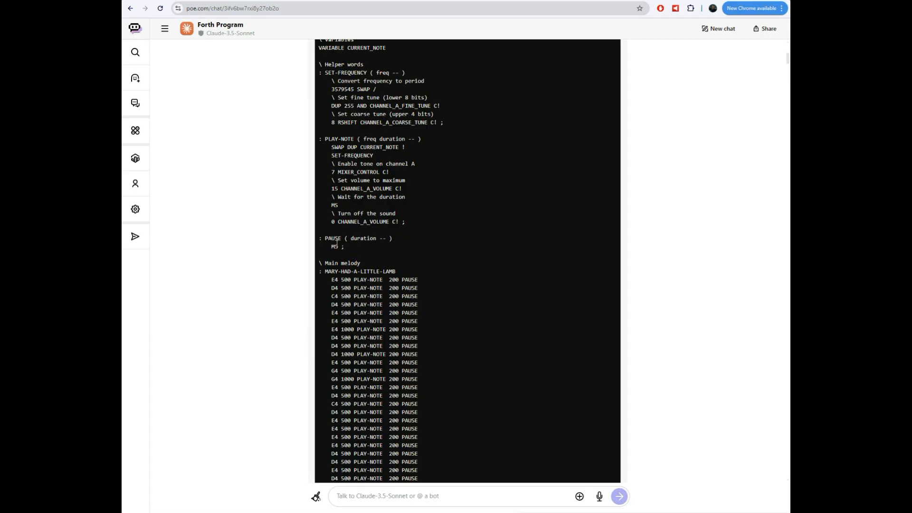
{"action": "scroll", "scroll_direction": "down", "scroll_amount": 3}
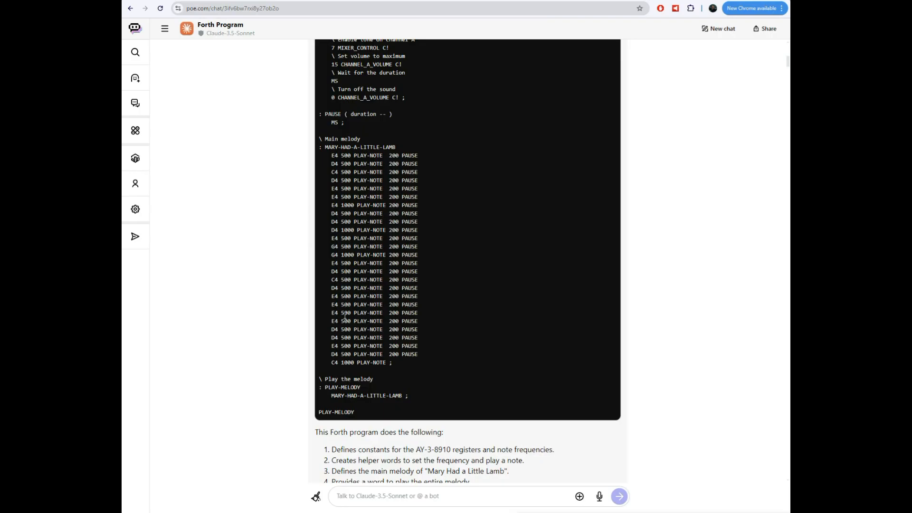
{"action": "mouse_move", "coordinate": [390, 353]}
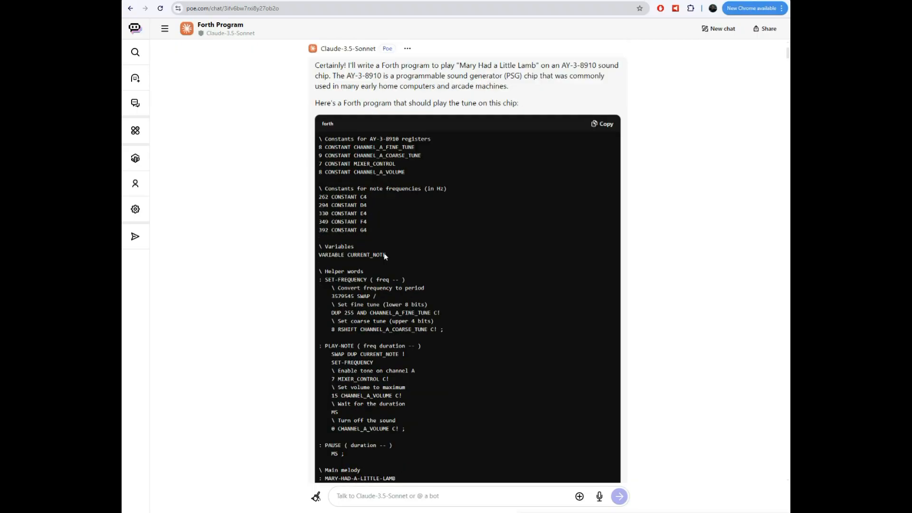
{"action": "scroll", "scroll_direction": "down", "scroll_amount": 3}
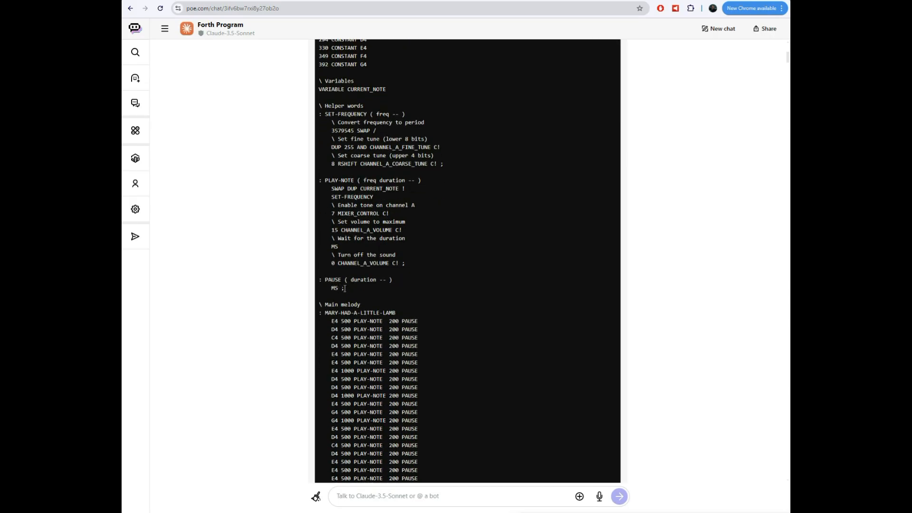
{"action": "mouse_move", "coordinate": [344, 290]}
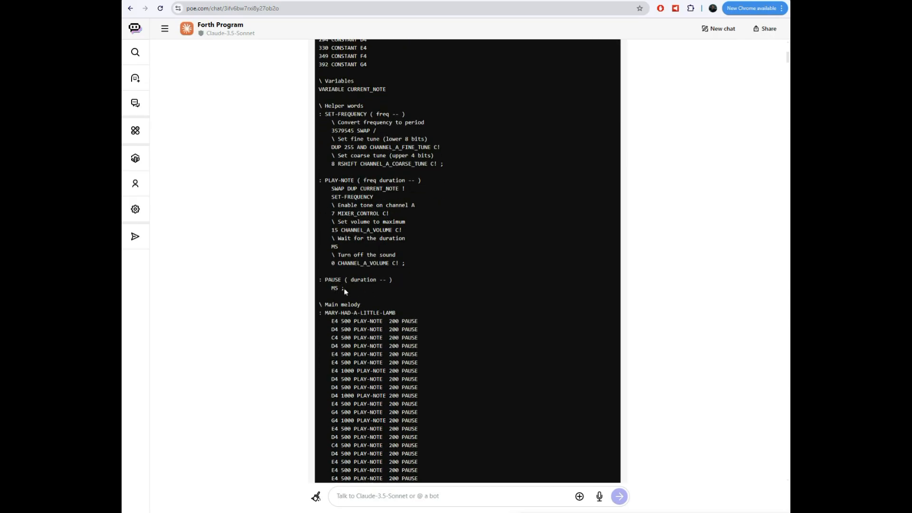
{"action": "mouse_move", "coordinate": [451, 284]}
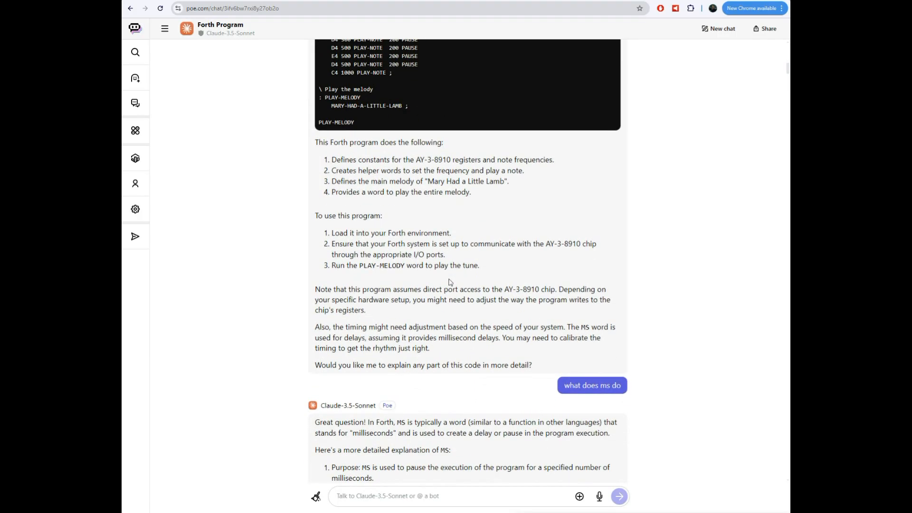
Scroll down to Claude's explanation of MS and its rewritten program with a custom 3MHz MS delay word
{"action": "scroll", "scroll_direction": "down", "scroll_amount": 3}
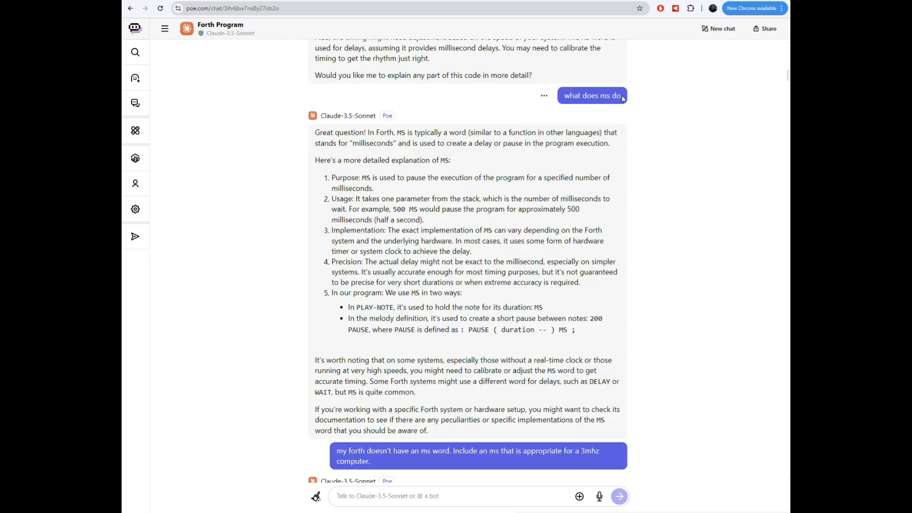
{"action": "mouse_move", "coordinate": [551, 99]}
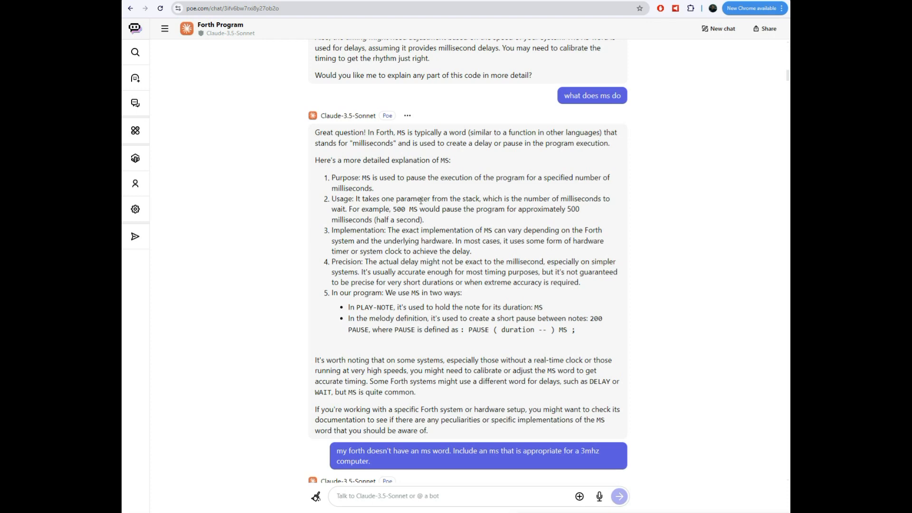
{"action": "scroll", "scroll_direction": "down", "scroll_amount": 3}
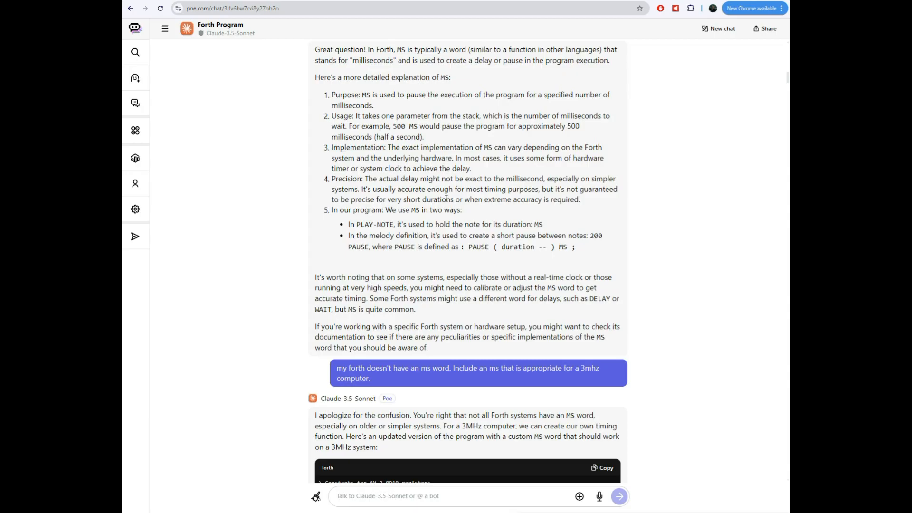
{"action": "scroll", "scroll_direction": "down", "scroll_amount": 3}
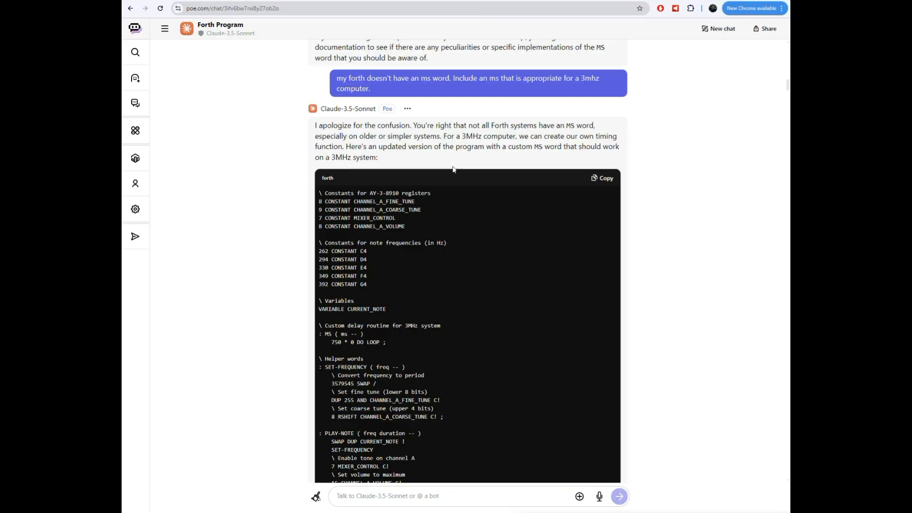
Scroll past the 750-factor MS loop explanation to the start of Claude's FIG-Forth revision
{"action": "scroll", "scroll_direction": "down", "scroll_amount": 3}
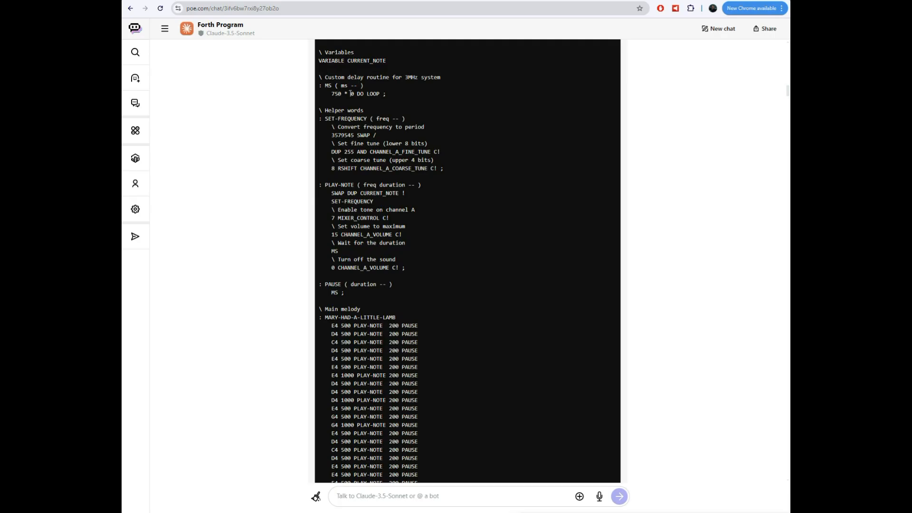
{"action": "scroll", "scroll_direction": "down", "scroll_amount": 3}
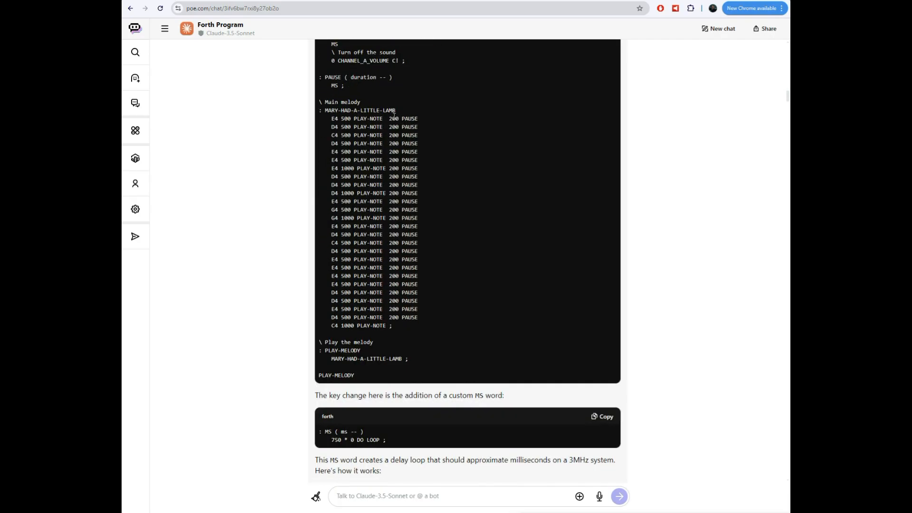
{"action": "scroll", "scroll_direction": "down", "scroll_amount": 3}
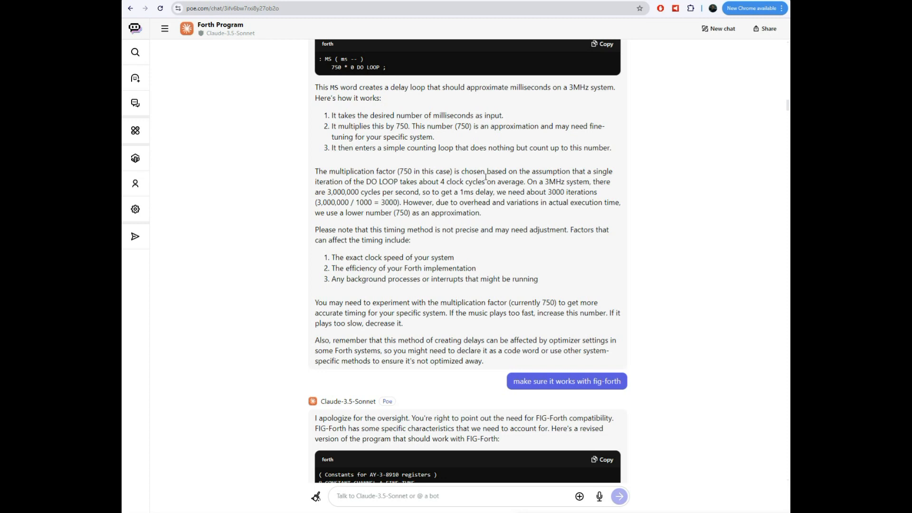
{"action": "mouse_move", "coordinate": [510, 185]}
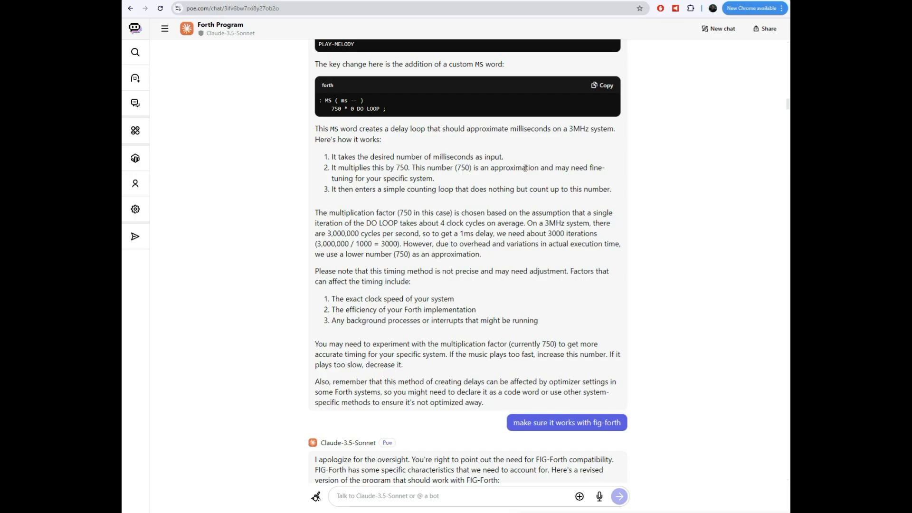
Scroll through the FIG-Forth code and key-changes list to the 61434/61436 memory-address request
{"action": "scroll", "scroll_direction": "down", "scroll_amount": 3}
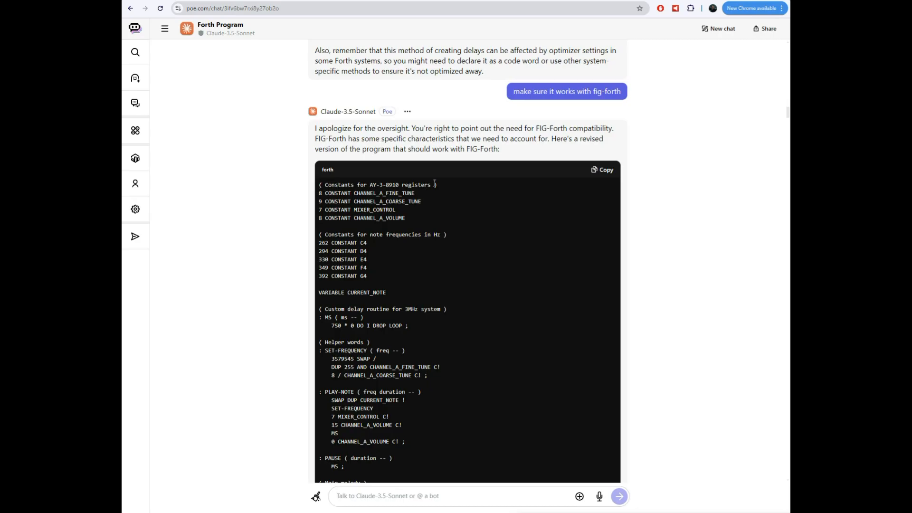
{"action": "mouse_move", "coordinate": [446, 200]}
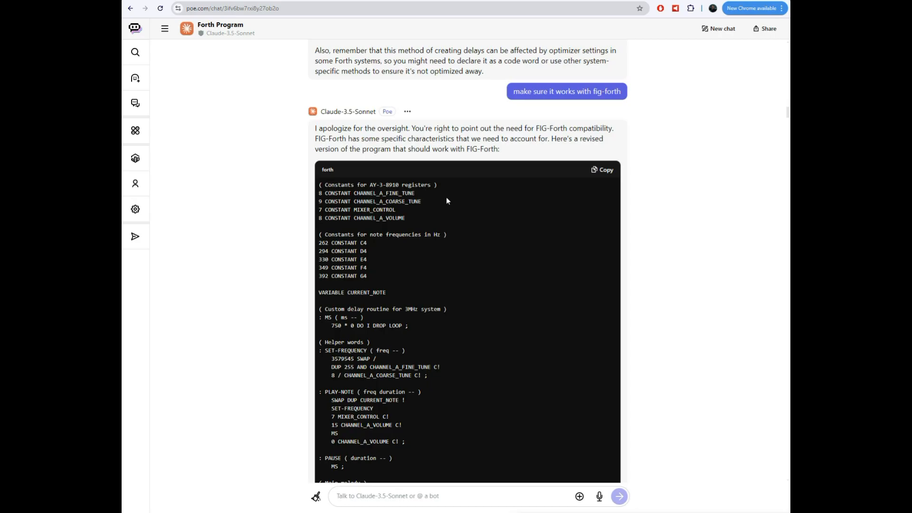
{"action": "scroll", "scroll_direction": "down", "scroll_amount": 3}
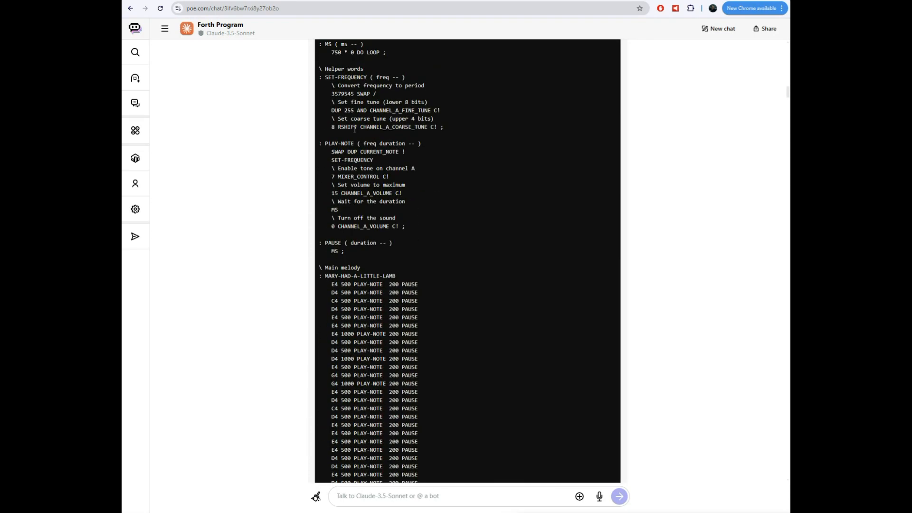
{"action": "scroll", "scroll_direction": "down", "scroll_amount": 3}
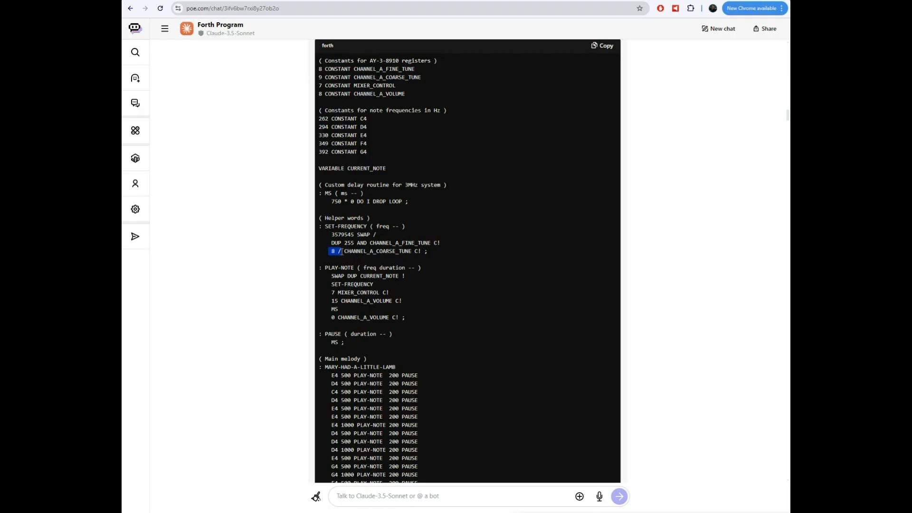
{"action": "mouse_move", "coordinate": [457, 276]}
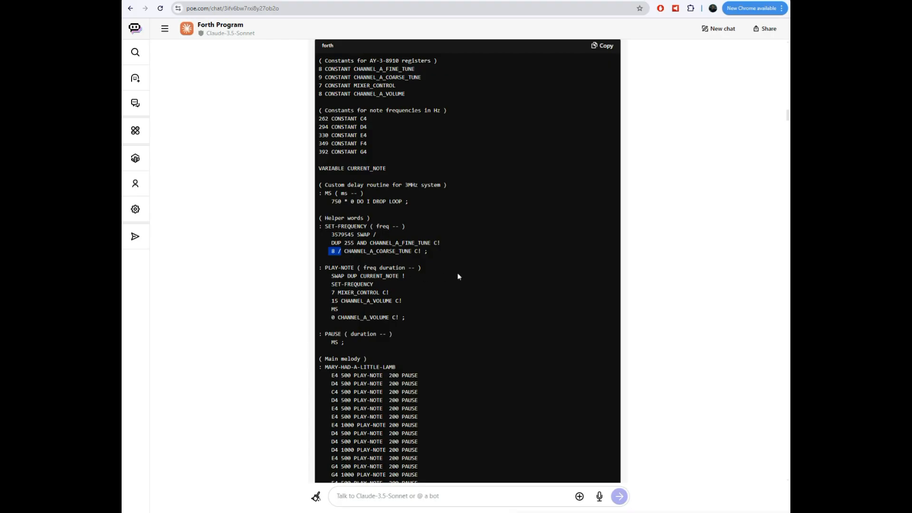
{"action": "scroll", "scroll_direction": "down", "scroll_amount": 3}
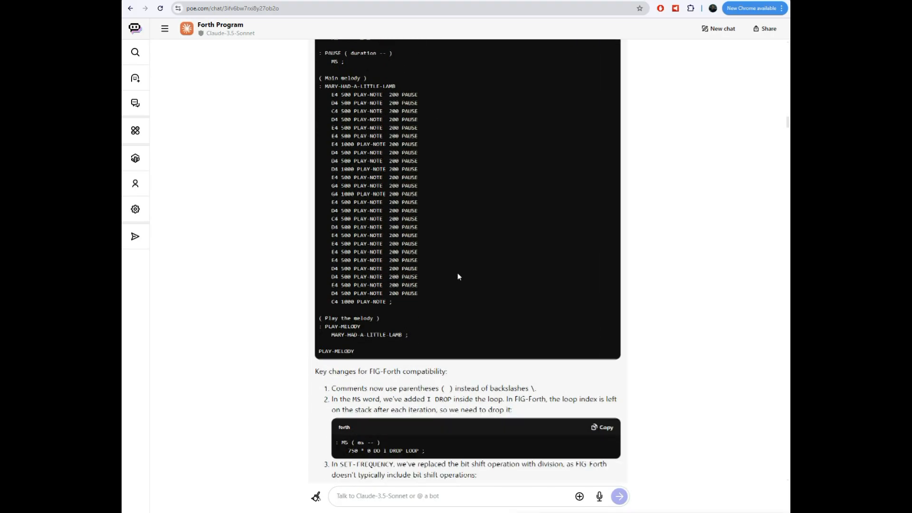
{"action": "scroll", "scroll_direction": "down", "scroll_amount": 3}
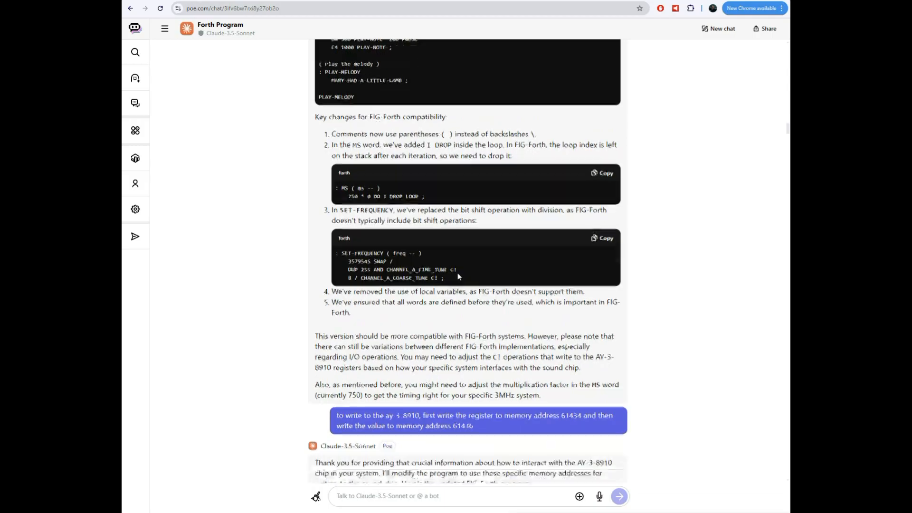
Scroll to the updated program defining AY_REG_SELECT 61434 and AY_REG_WRITE 61436 with an AY! helper
{"action": "scroll", "scroll_direction": "down", "scroll_amount": 3}
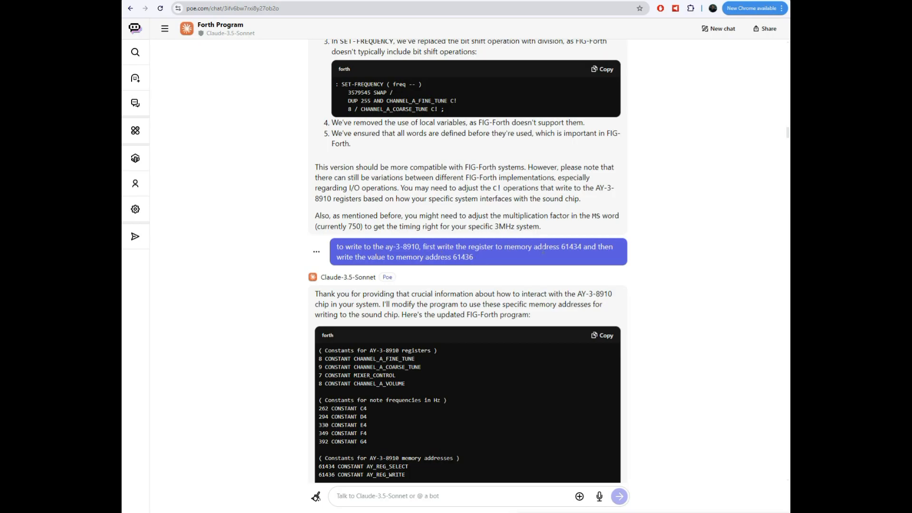
{"action": "mouse_move", "coordinate": [582, 256]}
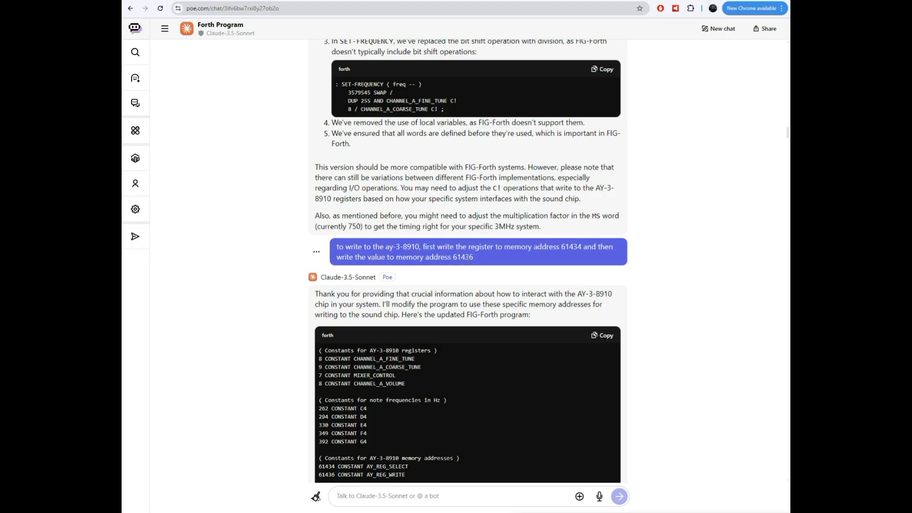
{"action": "mouse_move", "coordinate": [474, 257]}
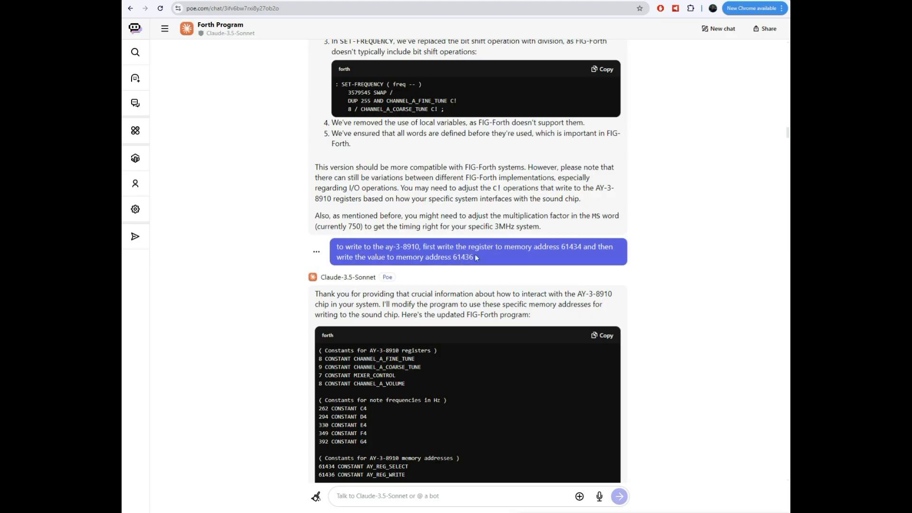
{"action": "scroll", "scroll_direction": "down", "scroll_amount": 3}
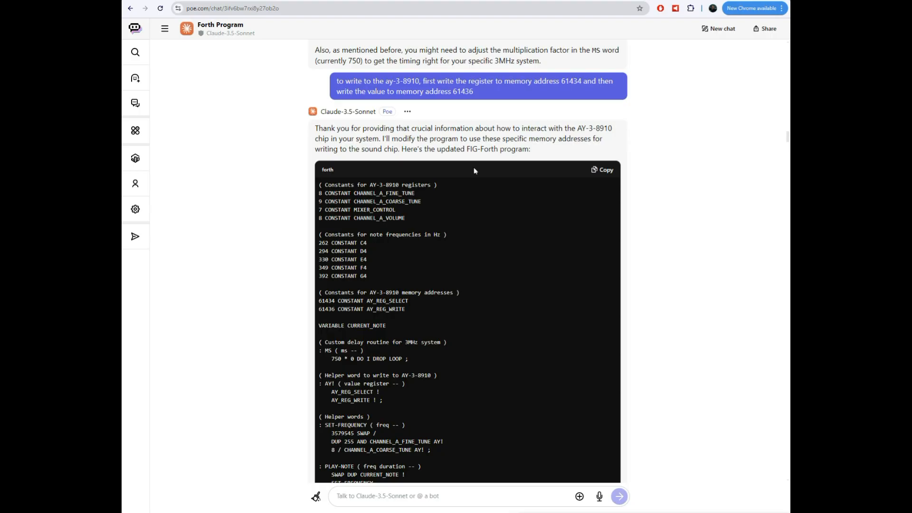
Highlight the AY! helper word definition in the code, then clear the selection
{"action": "scroll", "scroll_direction": "down", "scroll_amount": 3}
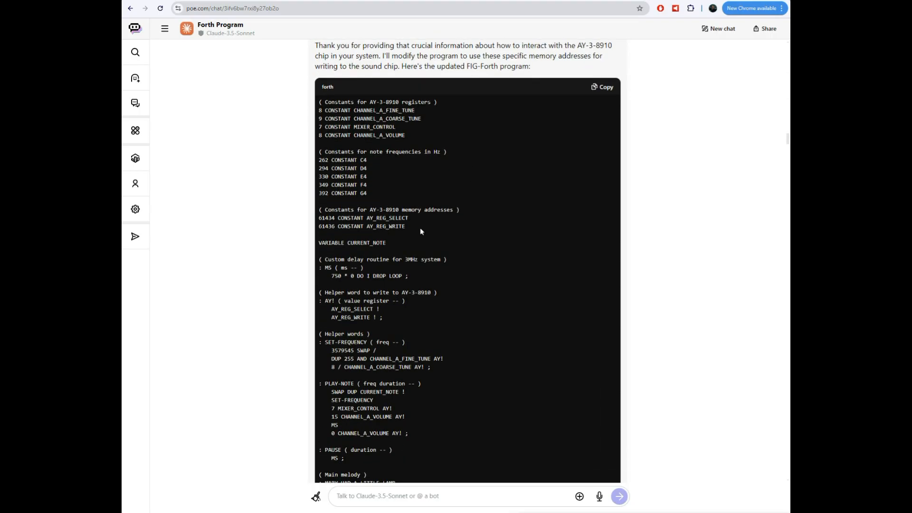
{"action": "left_click_drag", "start_coordinate": [319, 209], "coordinate": [405, 226]}
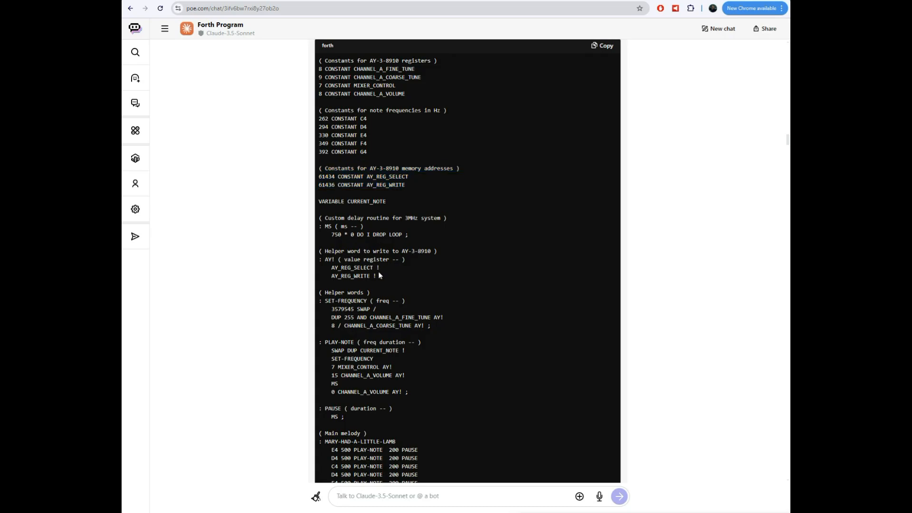
{"action": "left_click_drag", "start_coordinate": [319, 251], "coordinate": [382, 276]}
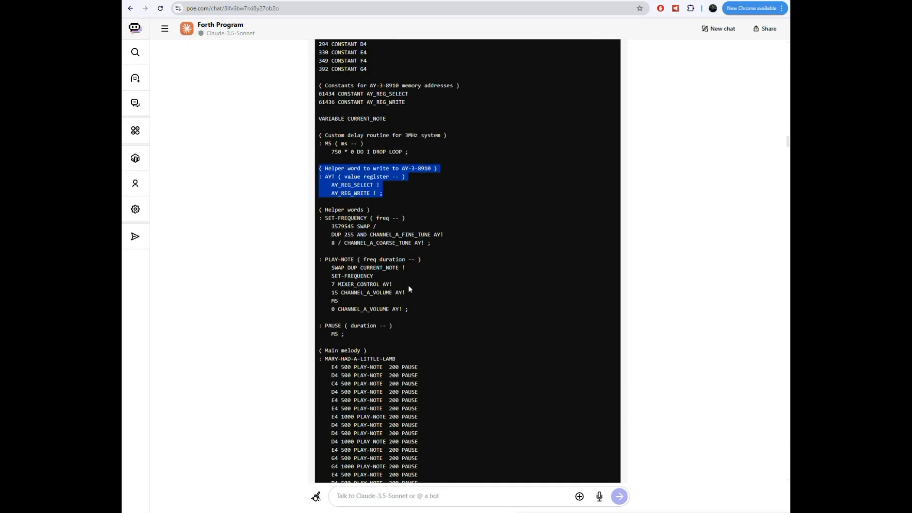
{"action": "left_click", "coordinate": [406, 293]}
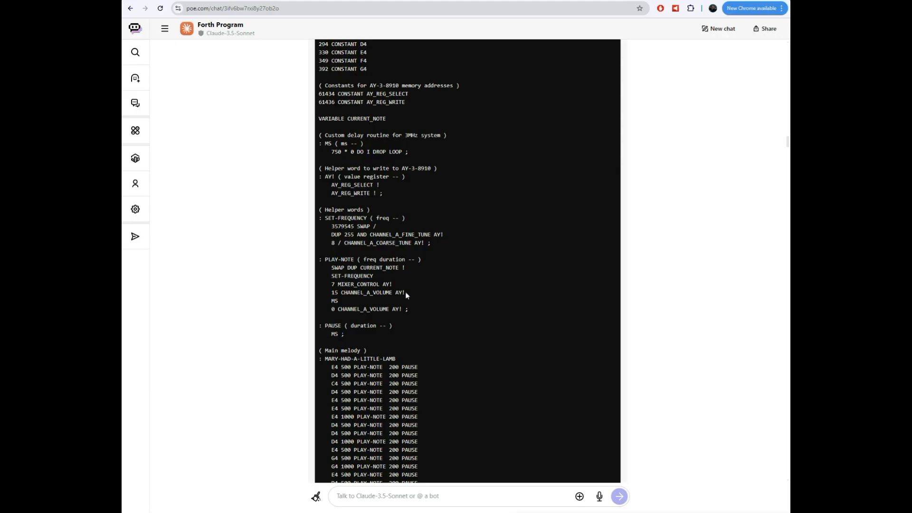
{"action": "mouse_move", "coordinate": [456, 317]}
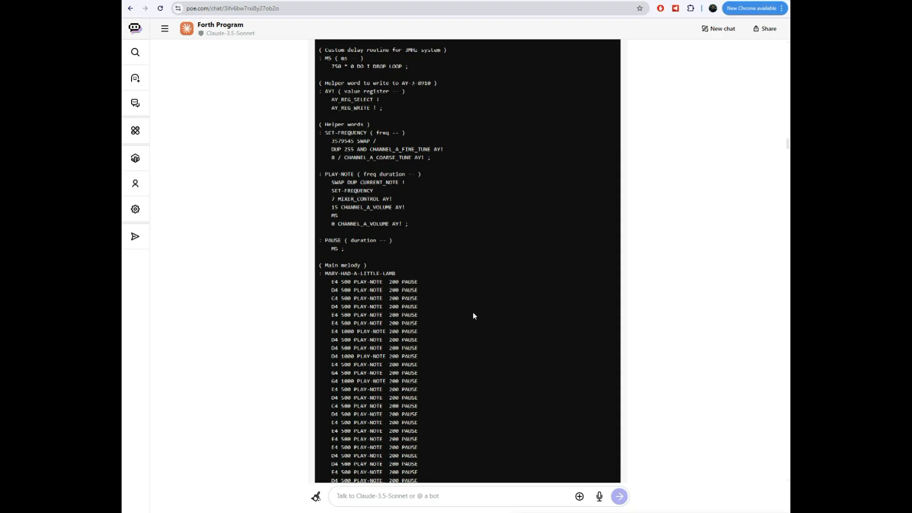
Scroll past the AY! key changes to the 'use c!' follow-up and Claude's answer
{"action": "scroll", "scroll_direction": "down", "scroll_amount": 3}
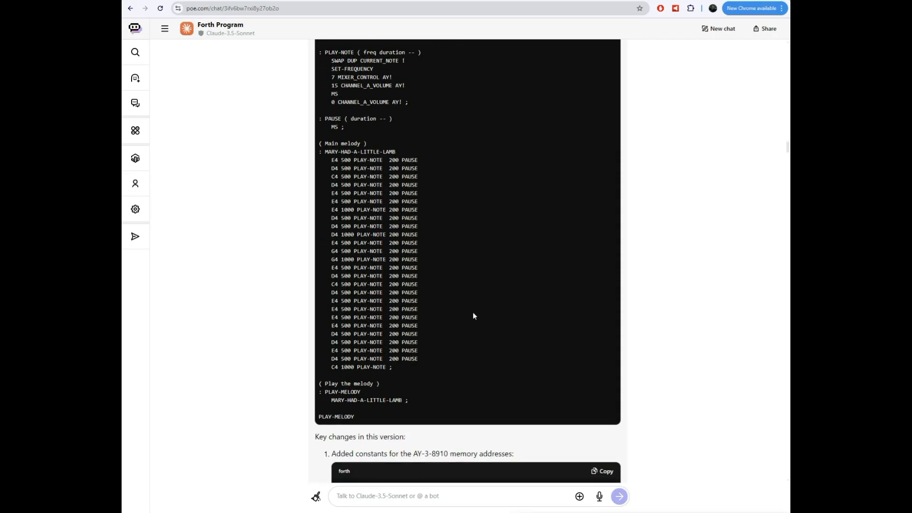
{"action": "scroll", "scroll_direction": "down", "scroll_amount": 3}
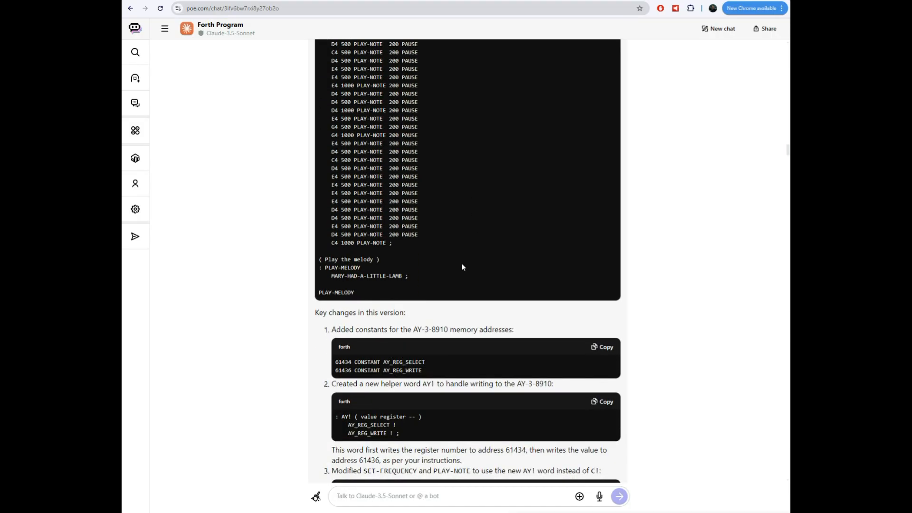
{"action": "scroll", "scroll_direction": "down", "scroll_amount": 3}
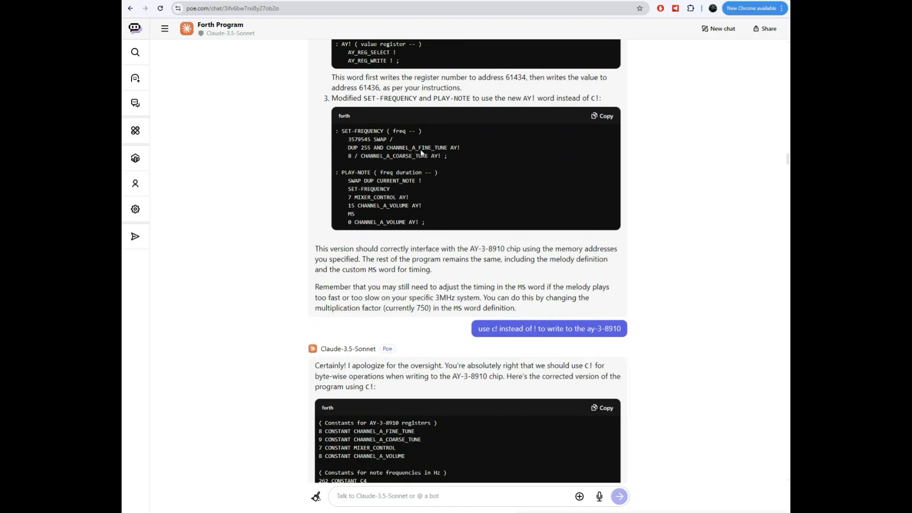
Scroll through the full C!-based program to the reply correcting fine tune to 0 and coarse tune to 1
{"action": "scroll", "scroll_direction": "down", "scroll_amount": 3}
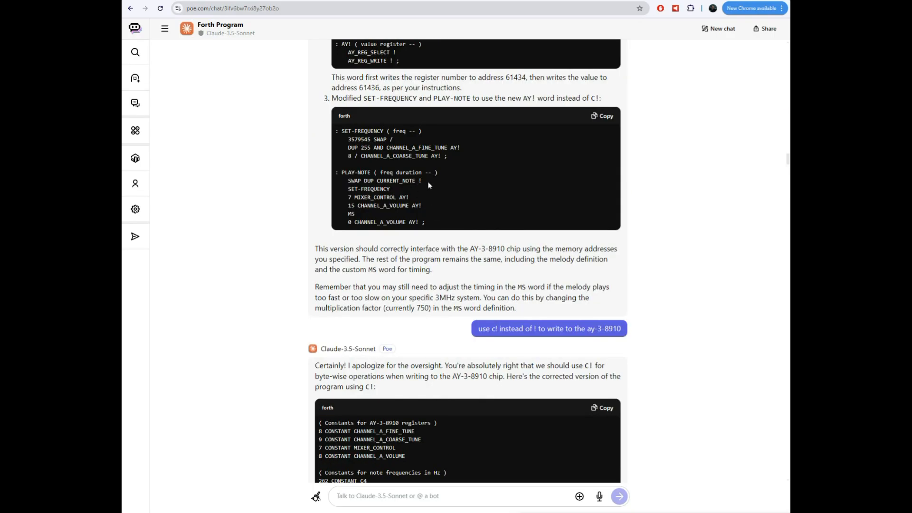
{"action": "mouse_move", "coordinate": [425, 187]}
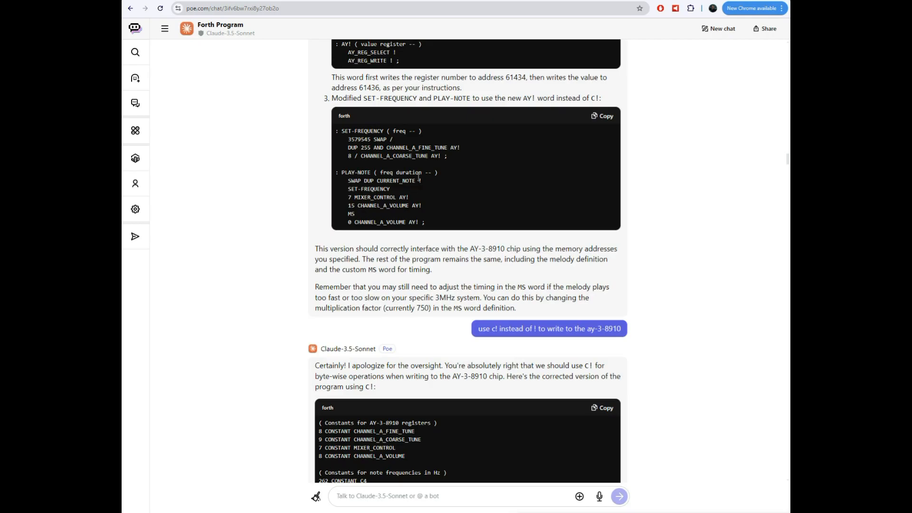
{"action": "mouse_move", "coordinate": [429, 184]}
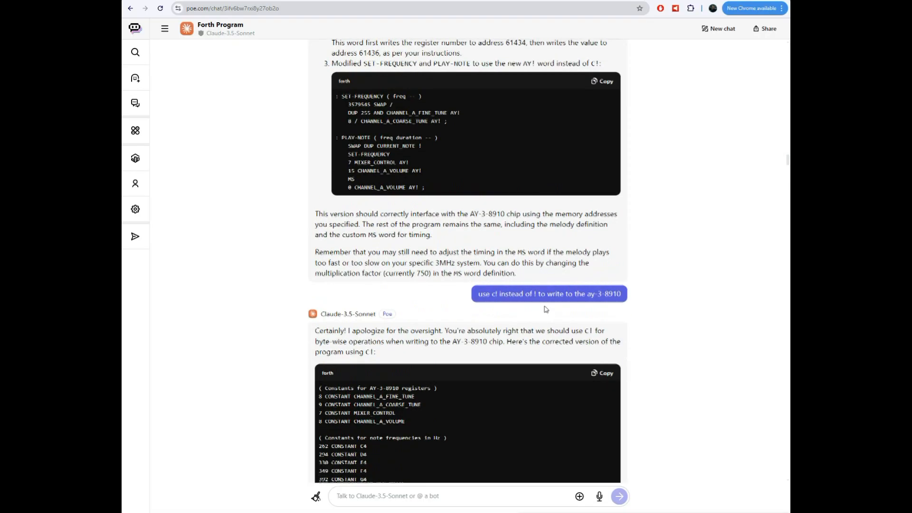
{"action": "scroll", "scroll_direction": "down", "scroll_amount": 3}
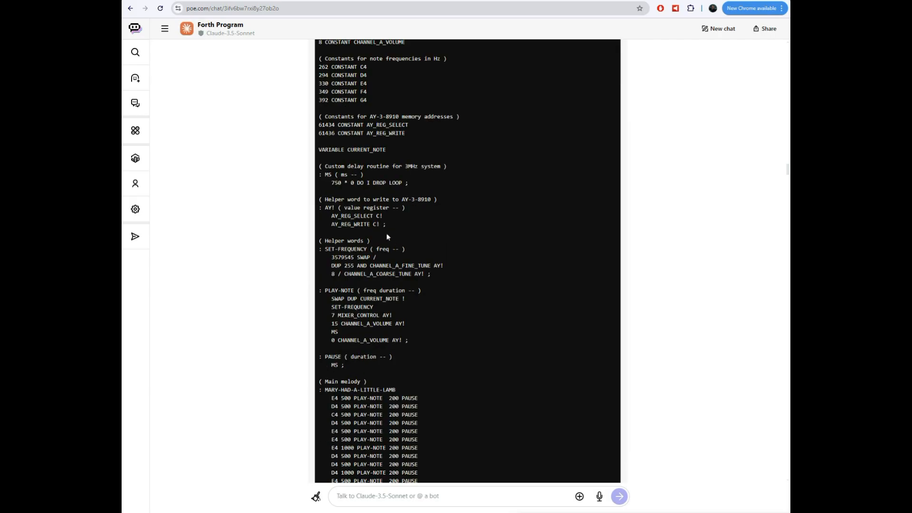
{"action": "mouse_move", "coordinate": [382, 216]}
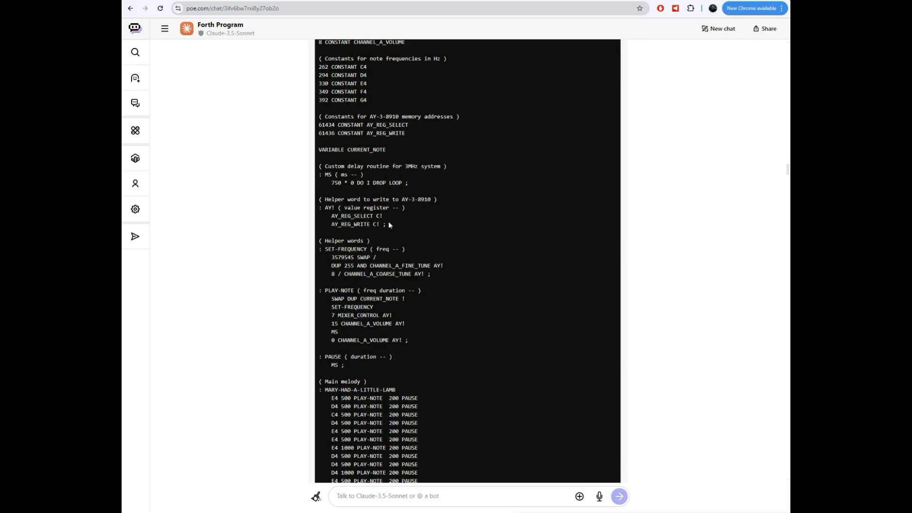
{"action": "scroll", "scroll_direction": "down", "scroll_amount": 3}
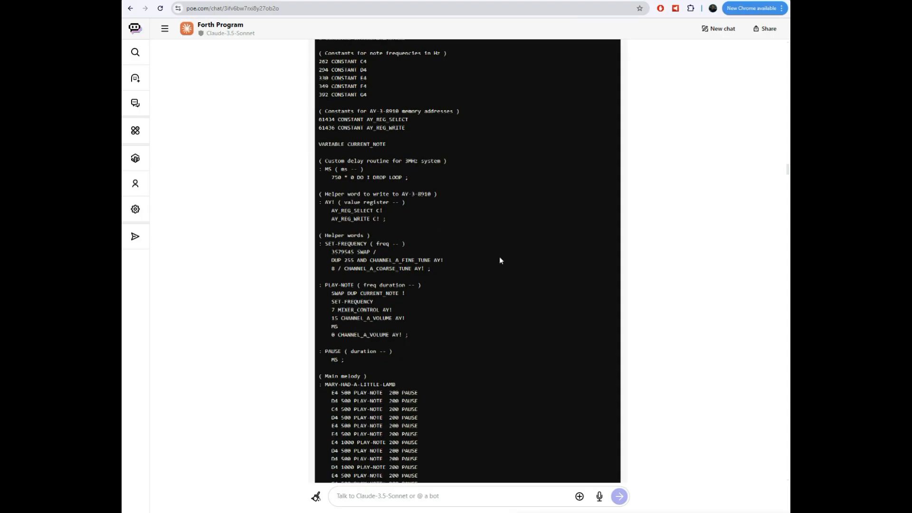
{"action": "scroll", "scroll_direction": "down", "scroll_amount": 3}
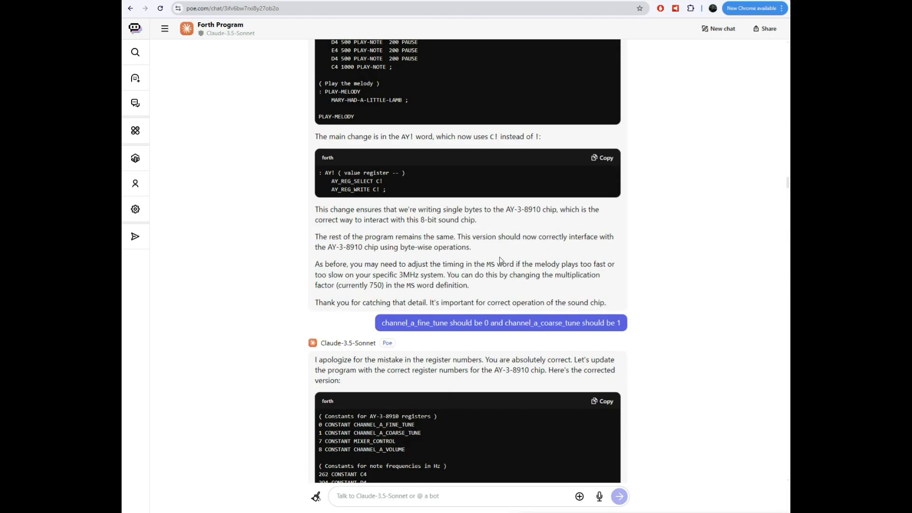
Mark the CHANNEL_A_VOLUME constant in the C! version, then reach the corrected constants 0, 1, 7 and 8
{"action": "scroll", "scroll_direction": "down", "scroll_amount": 3}
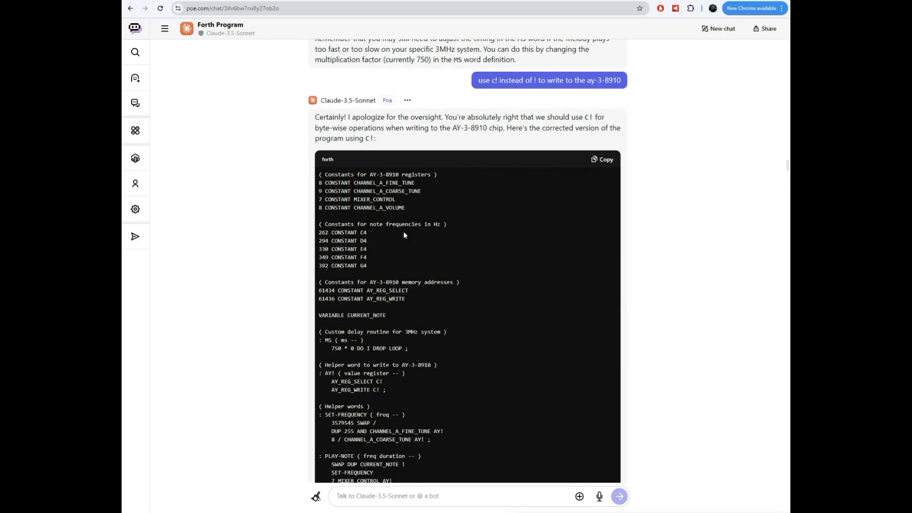
{"action": "double_click", "coordinate": [408, 183]}
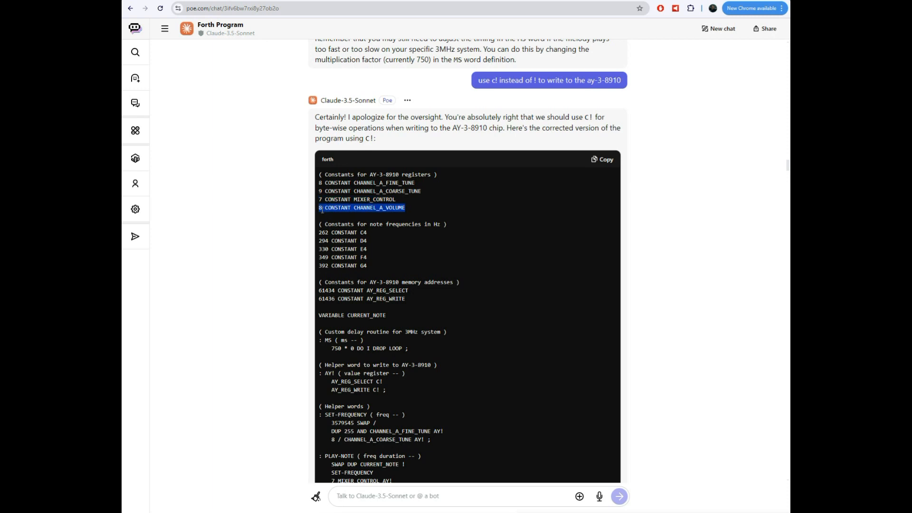
{"action": "scroll", "scroll_direction": "down", "scroll_amount": 3}
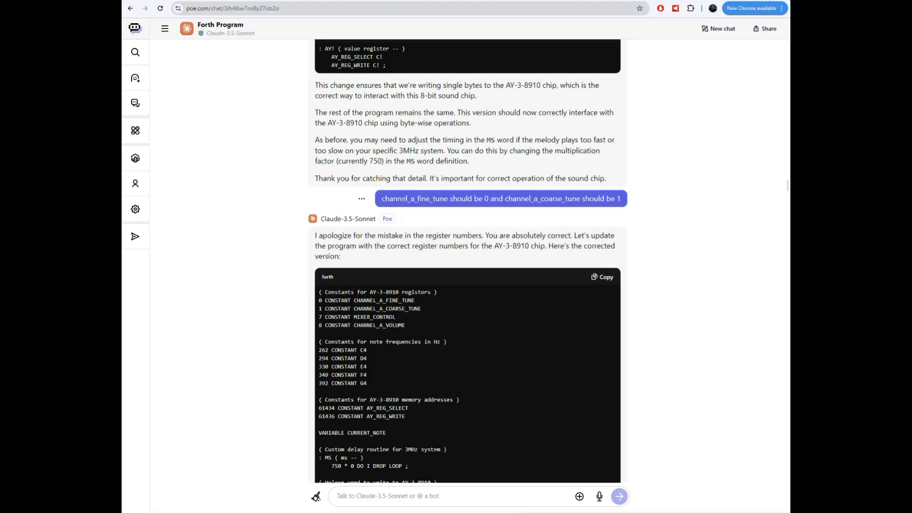
Scroll past the mixer value 254 explanation to the reply making CHANNEL_A_VOLUME register 10
{"action": "scroll", "scroll_direction": "down", "scroll_amount": 3}
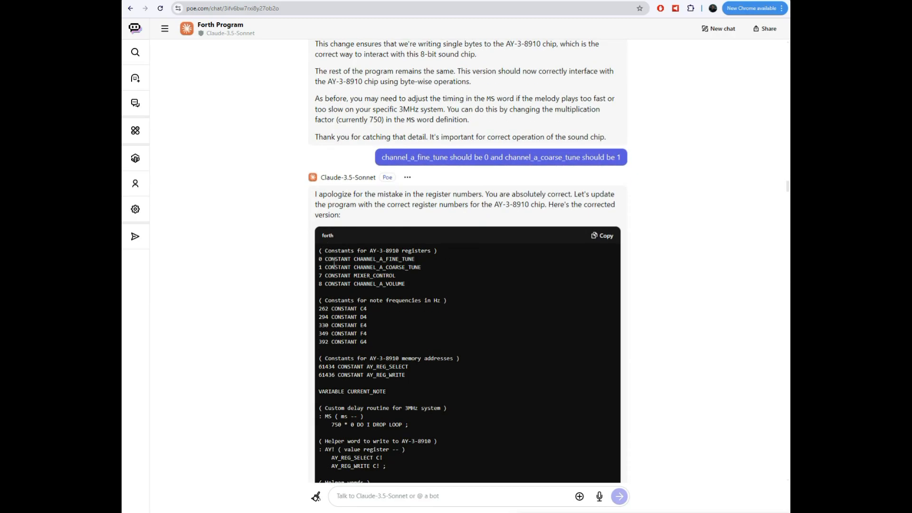
{"action": "scroll", "scroll_direction": "down", "scroll_amount": 3}
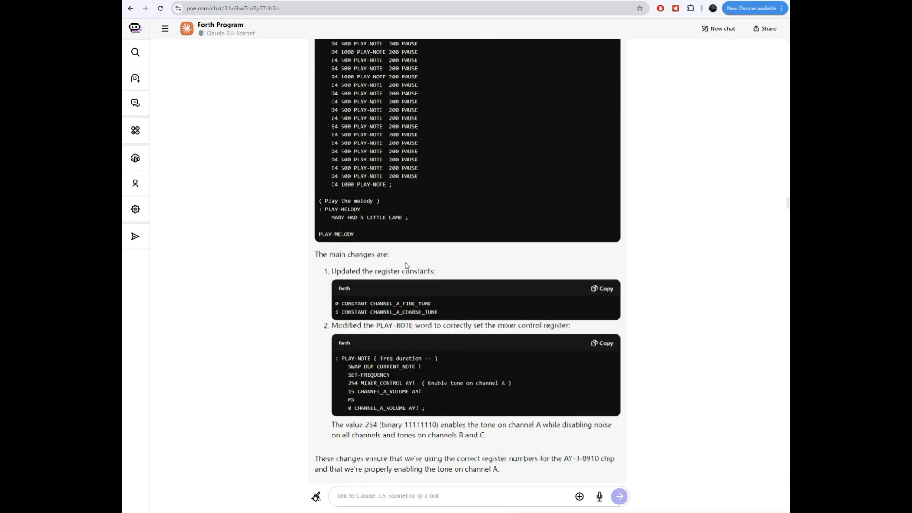
{"action": "scroll", "scroll_direction": "down", "scroll_amount": 3}
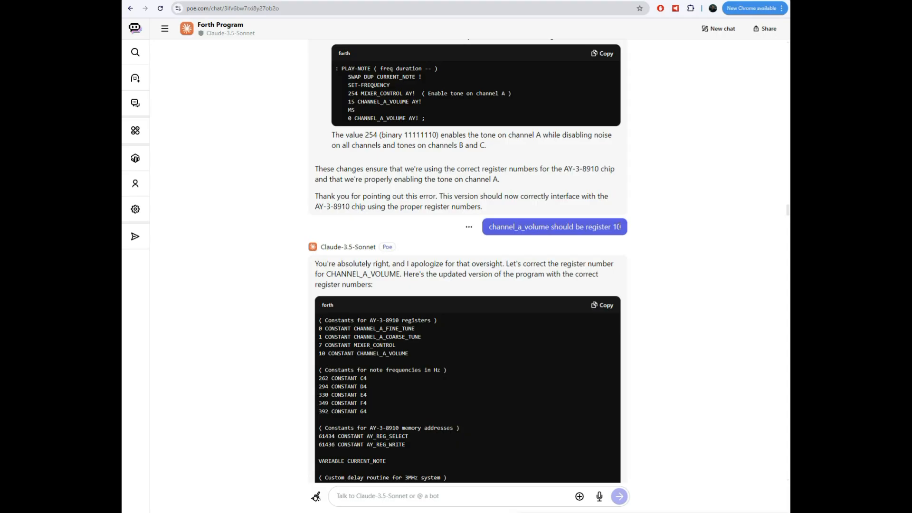
{"action": "mouse_move", "coordinate": [628, 233]}
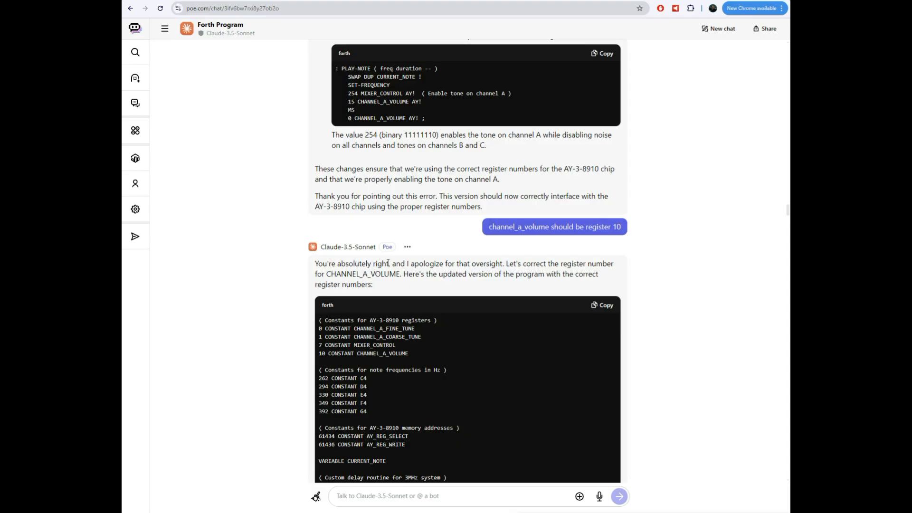
{"action": "mouse_move", "coordinate": [463, 259]}
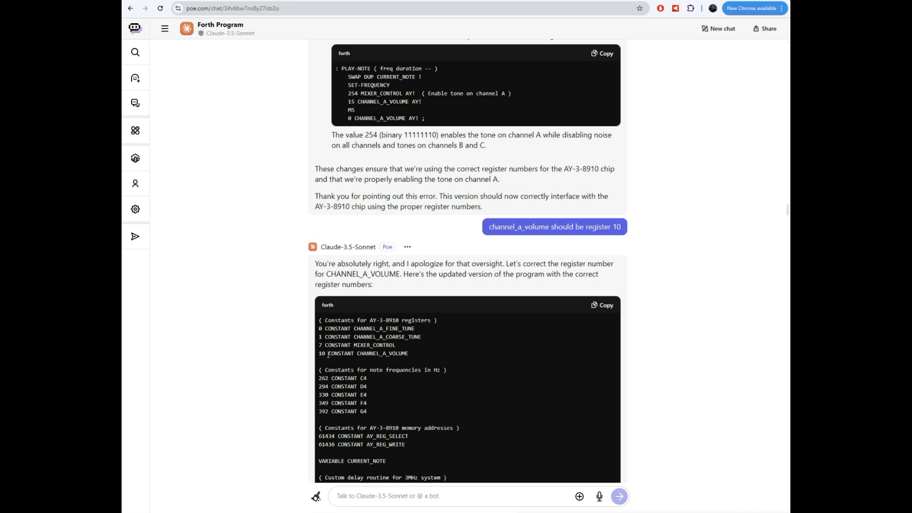
Scroll from the register 10 confirmation down to Claude's reply shrinking the MS delay factor to 37
{"action": "scroll", "scroll_direction": "down", "scroll_amount": 3}
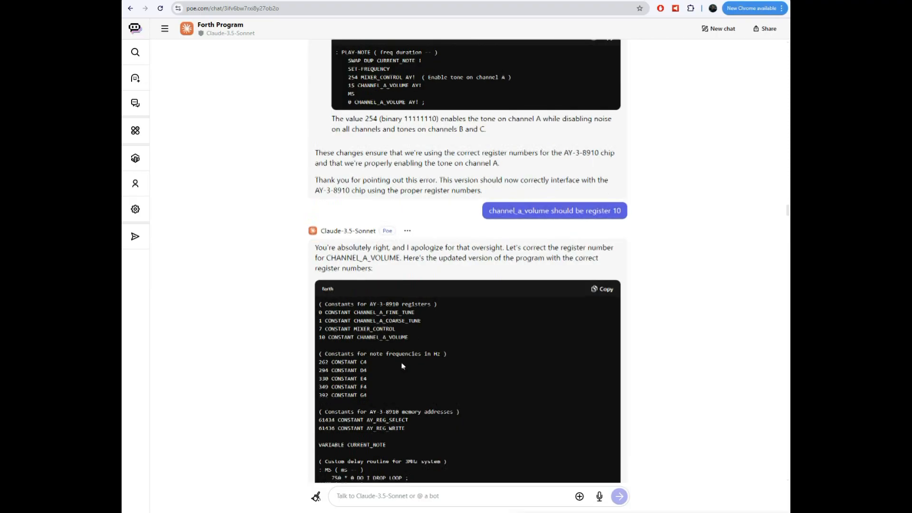
{"action": "scroll", "scroll_direction": "down", "scroll_amount": 3}
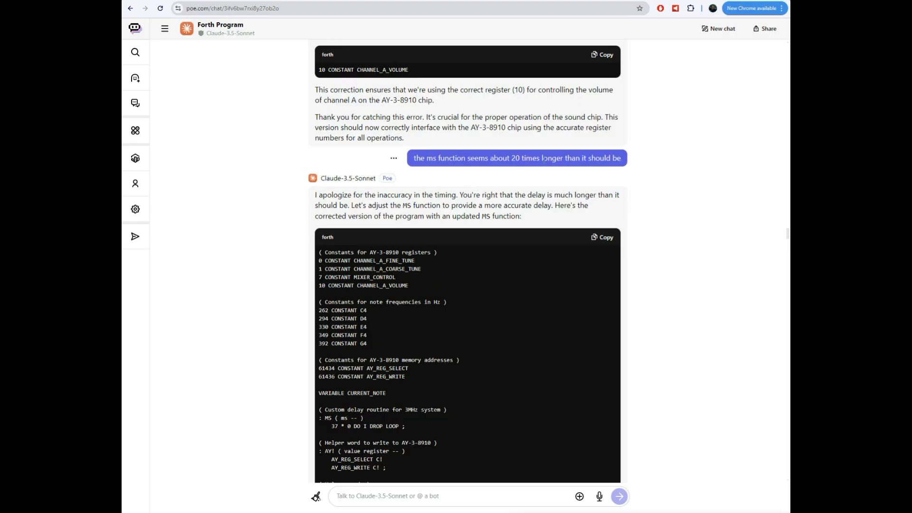
Scroll through the 37 * 0 DO I DROP LOOP code to the 'multiply the frequency by 32' request
{"action": "scroll", "scroll_direction": "down", "scroll_amount": 3}
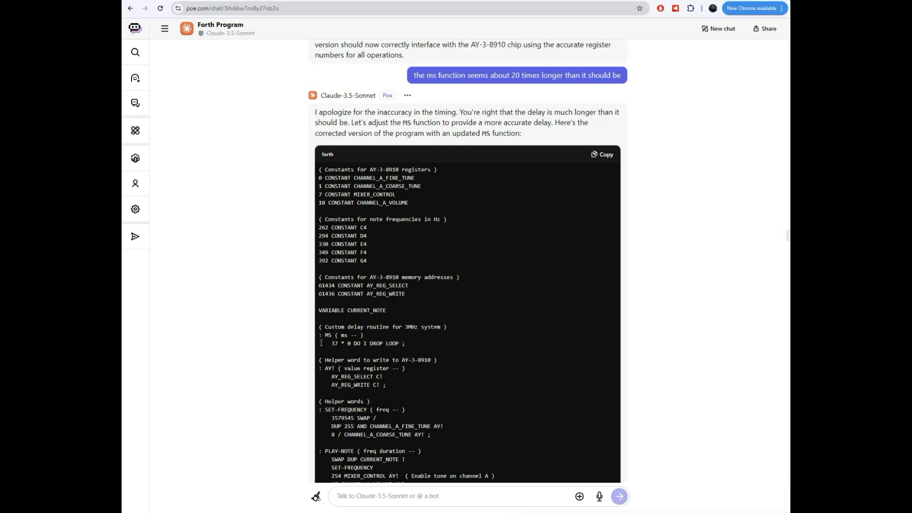
{"action": "scroll", "scroll_direction": "down", "scroll_amount": 3}
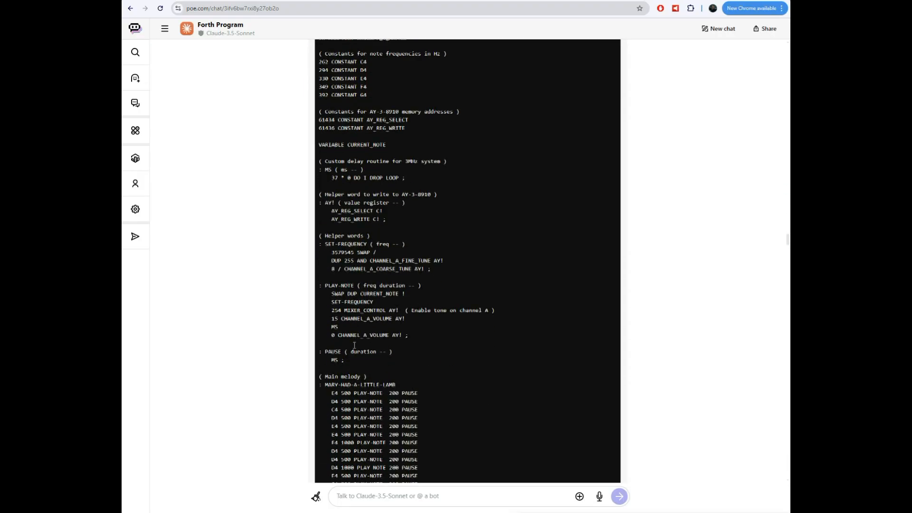
{"action": "scroll", "scroll_direction": "down", "scroll_amount": 3}
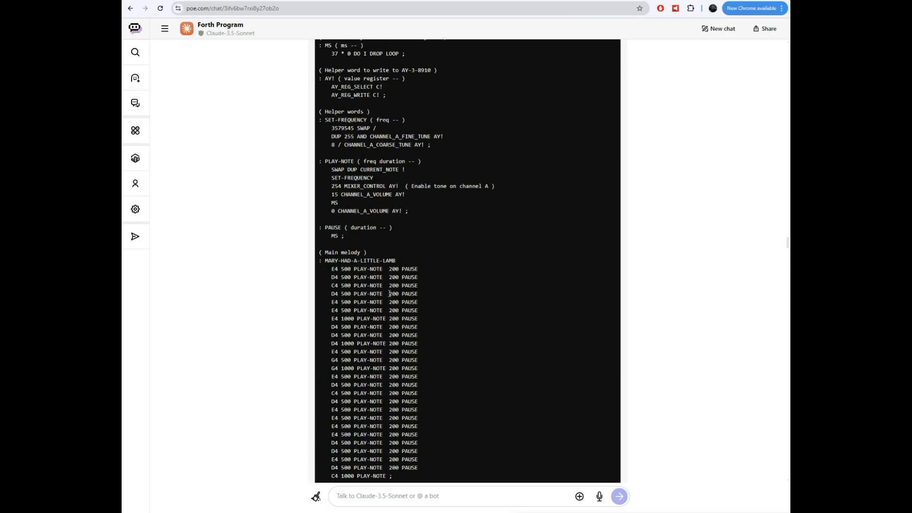
{"action": "scroll", "scroll_direction": "up", "scroll_amount": 3}
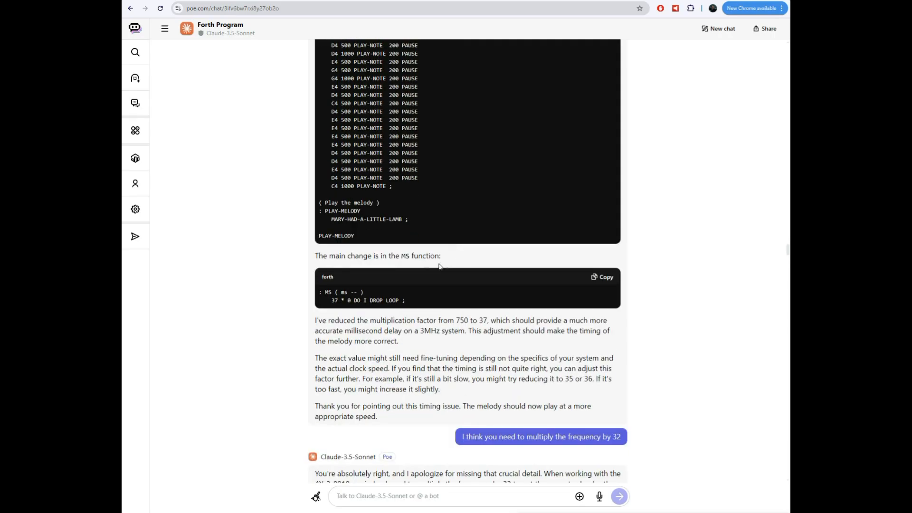
Scroll into the new code and select the 32 multiplier in the SET-FREQUENCY definition
{"action": "scroll", "scroll_direction": "down", "scroll_amount": 3}
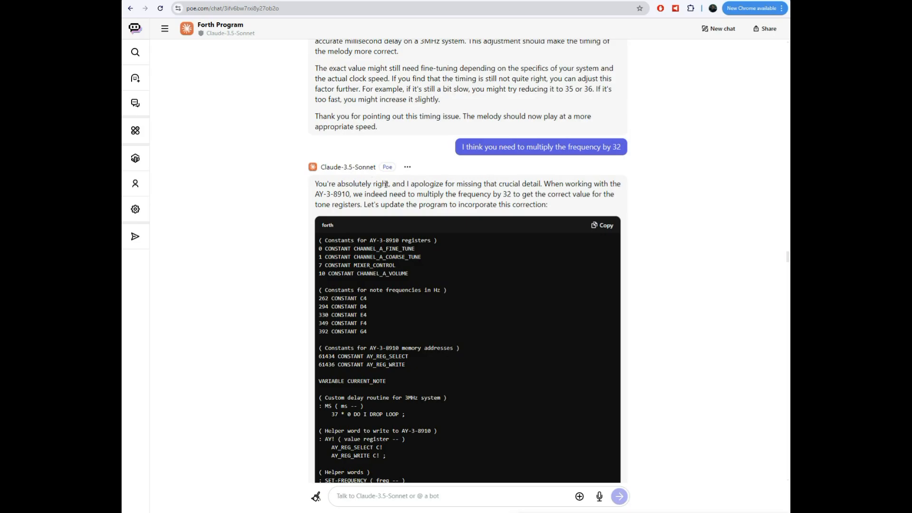
{"action": "scroll", "scroll_direction": "down", "scroll_amount": 3}
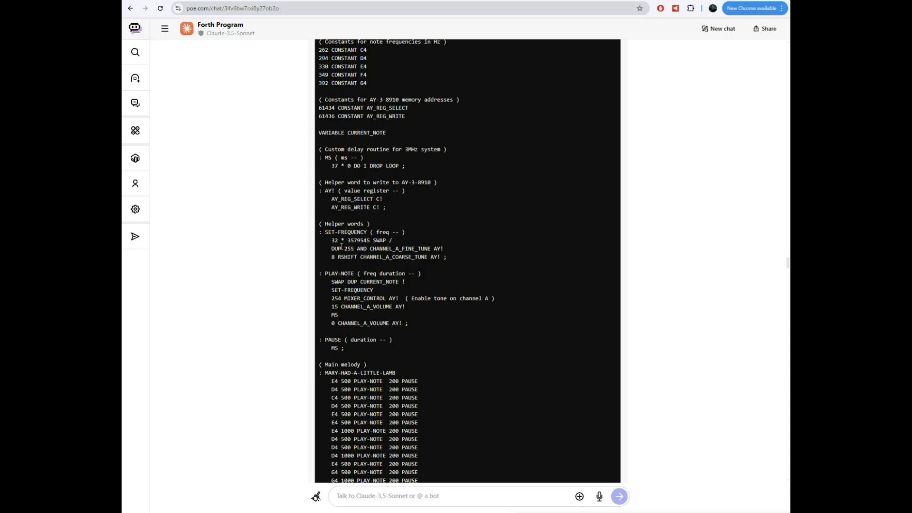
{"action": "double_click", "coordinate": [334, 240]}
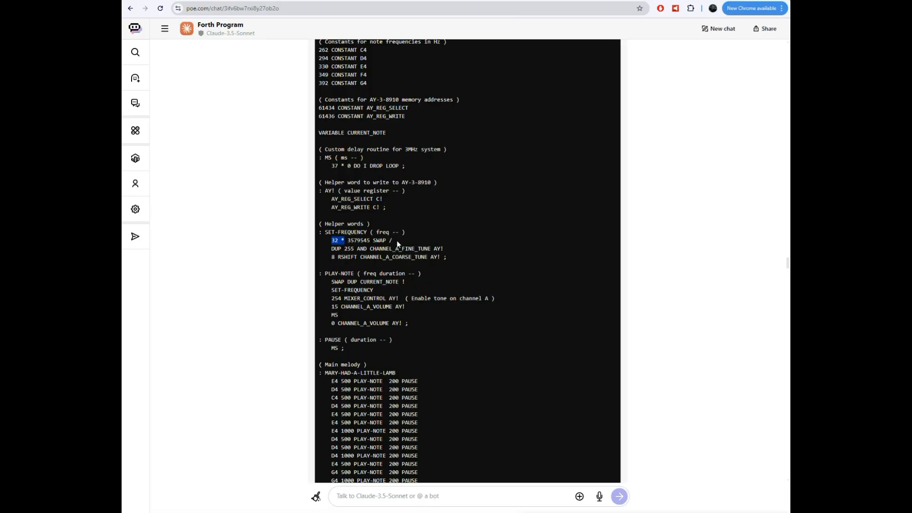
{"action": "scroll", "scroll_direction": "down", "scroll_amount": 3}
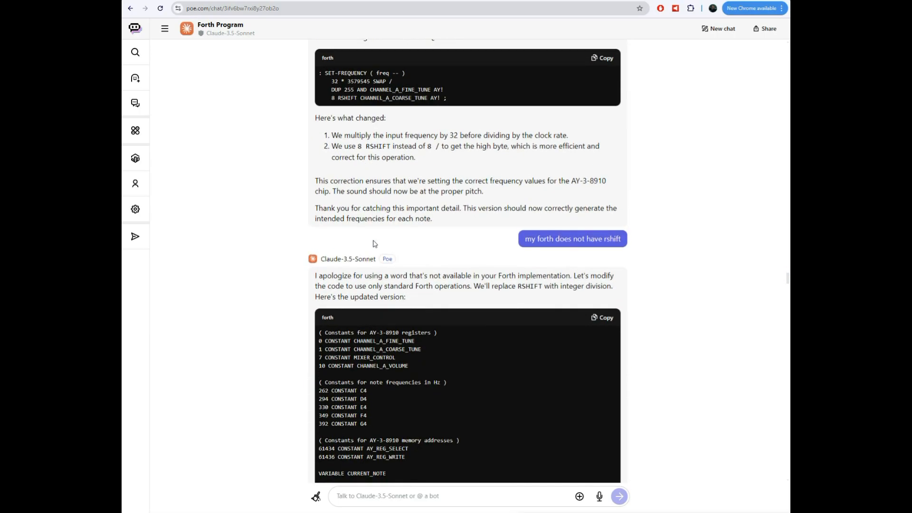
Select the 256 / in SET-FREQUENCY, then scroll on to the 16-bit overflow reply about 3579545
{"action": "scroll", "scroll_direction": "down", "scroll_amount": 3}
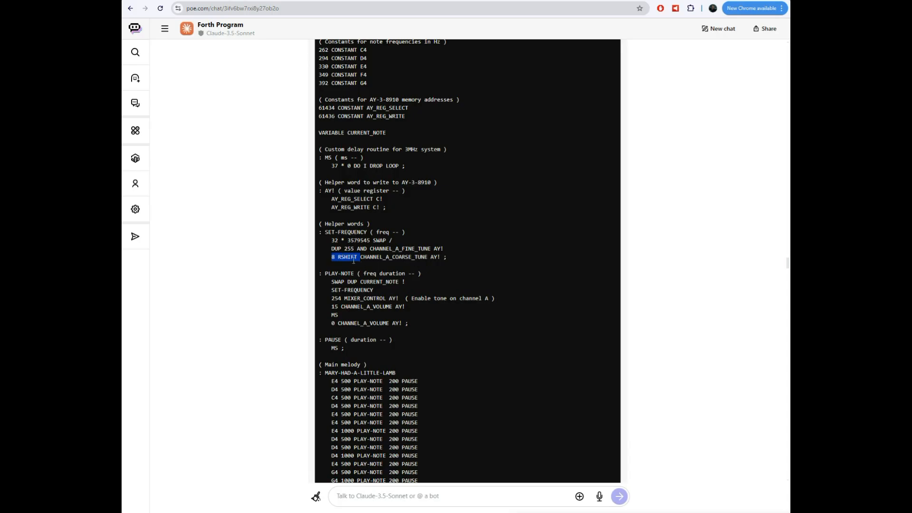
{"action": "scroll", "scroll_direction": "down", "scroll_amount": 3}
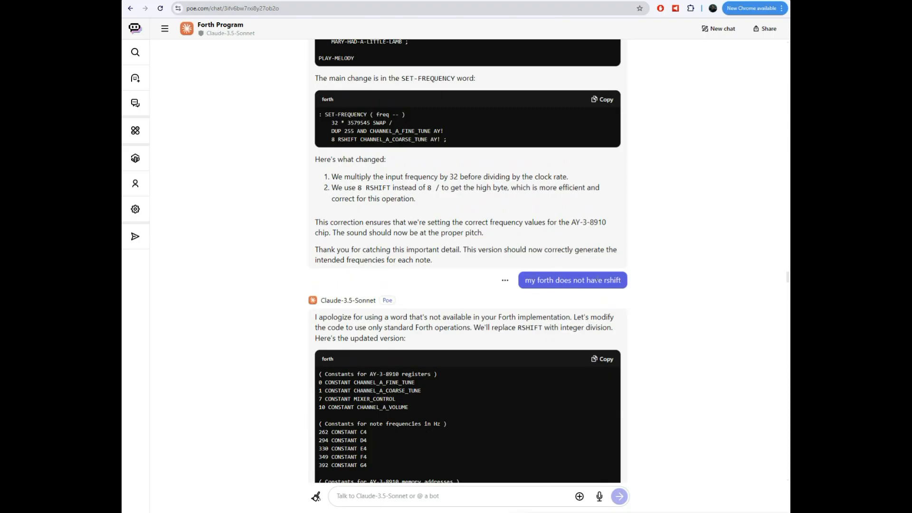
{"action": "scroll", "scroll_direction": "down", "scroll_amount": 3}
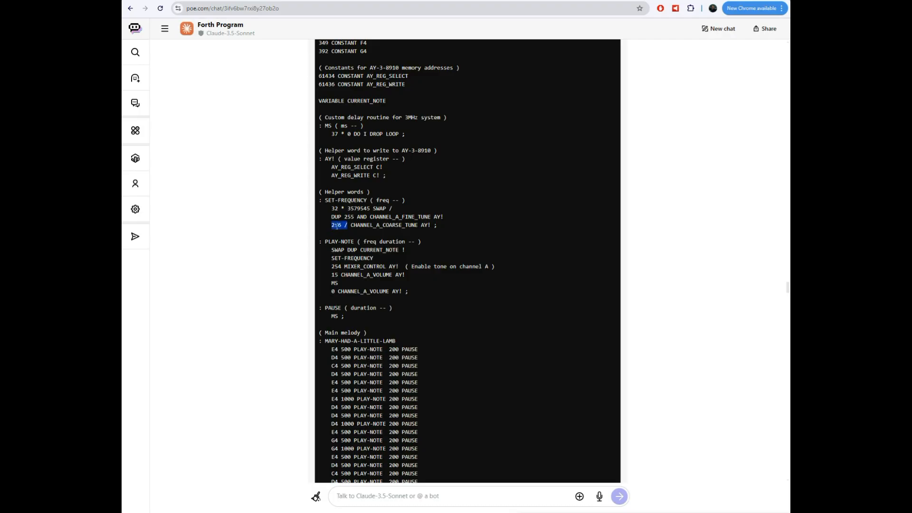
{"action": "double_click", "coordinate": [336, 225]}
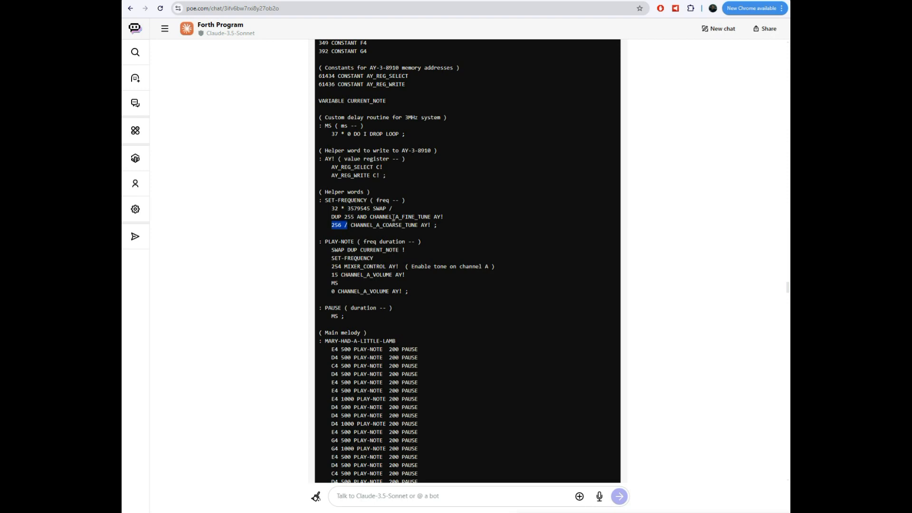
{"action": "scroll", "scroll_direction": "down", "scroll_amount": 3}
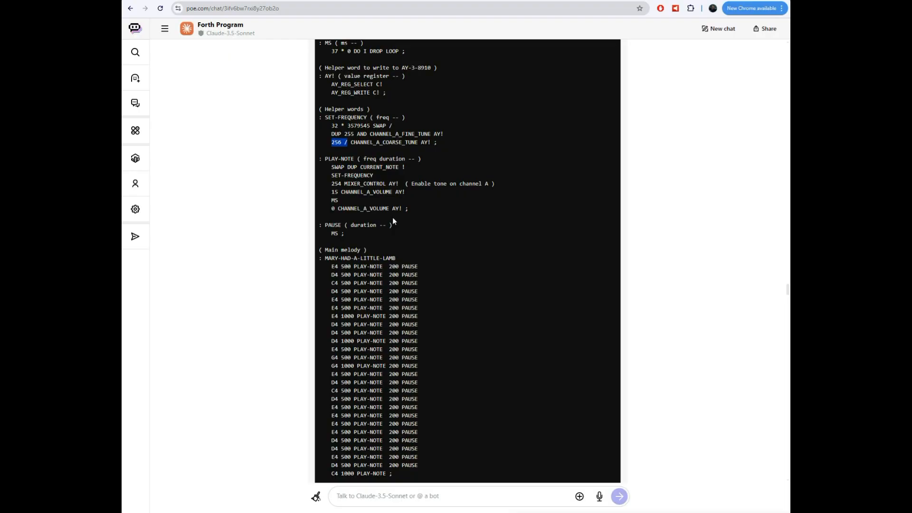
{"action": "mouse_move", "coordinate": [464, 220]}
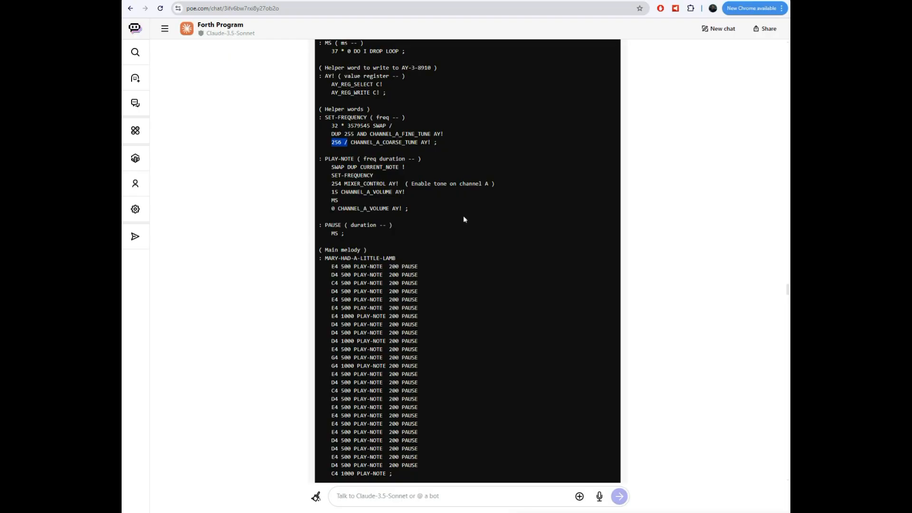
{"action": "scroll", "scroll_direction": "down", "scroll_amount": 3}
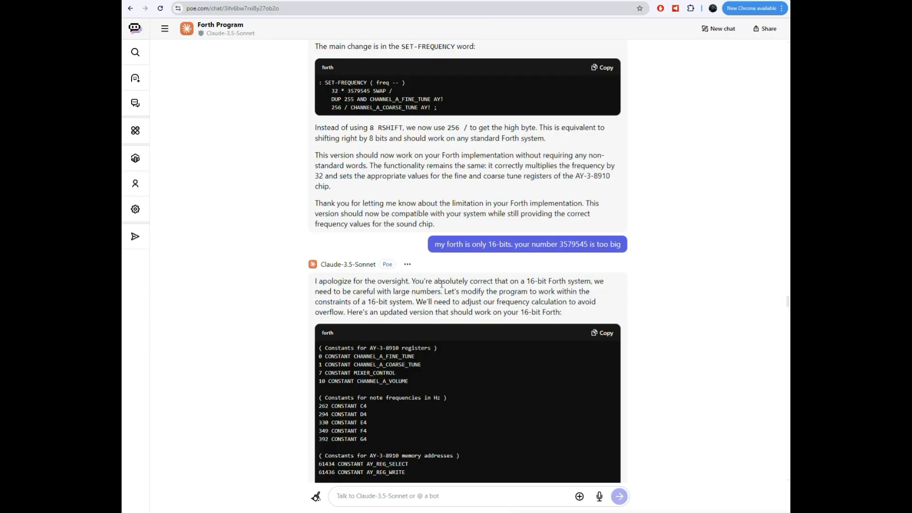
Scroll past the approximated SET-FREQUENCY explanation to the reply using precomputed tone constants
{"action": "scroll", "scroll_direction": "down", "scroll_amount": 3}
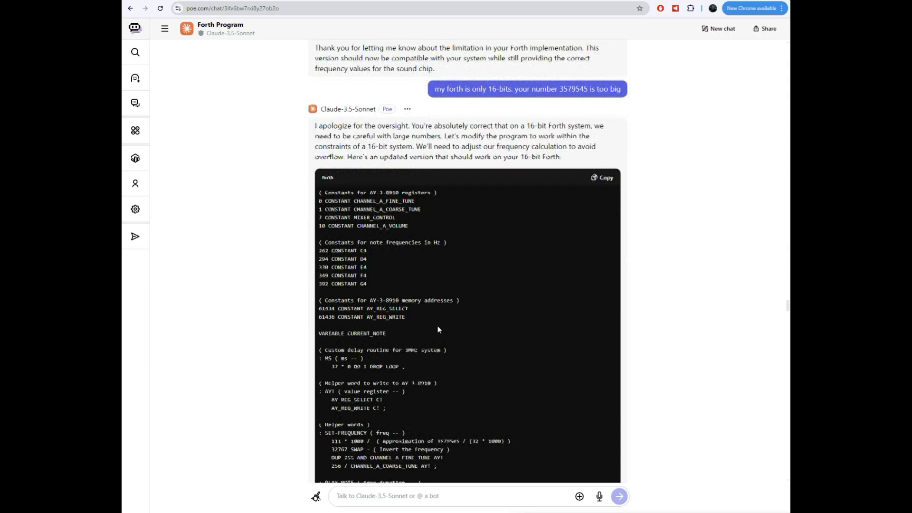
{"action": "scroll", "scroll_direction": "down", "scroll_amount": 3}
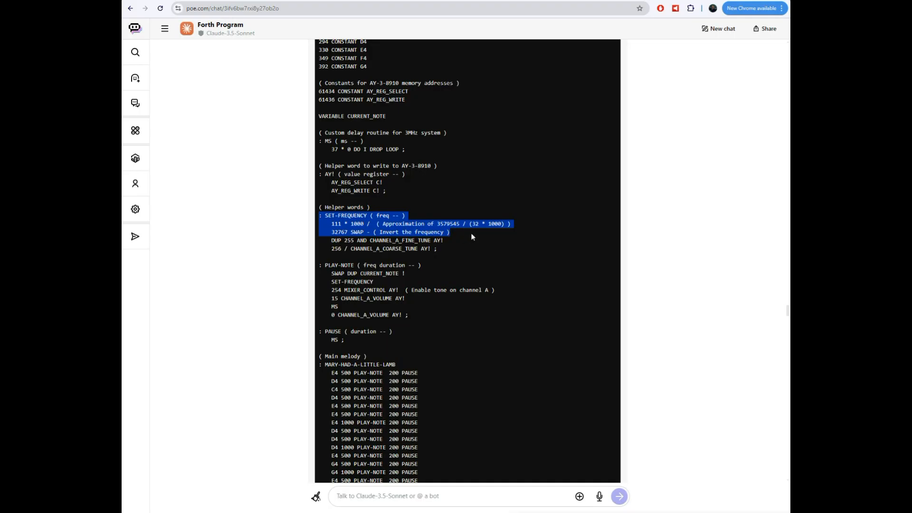
{"action": "mouse_move", "coordinate": [457, 242]}
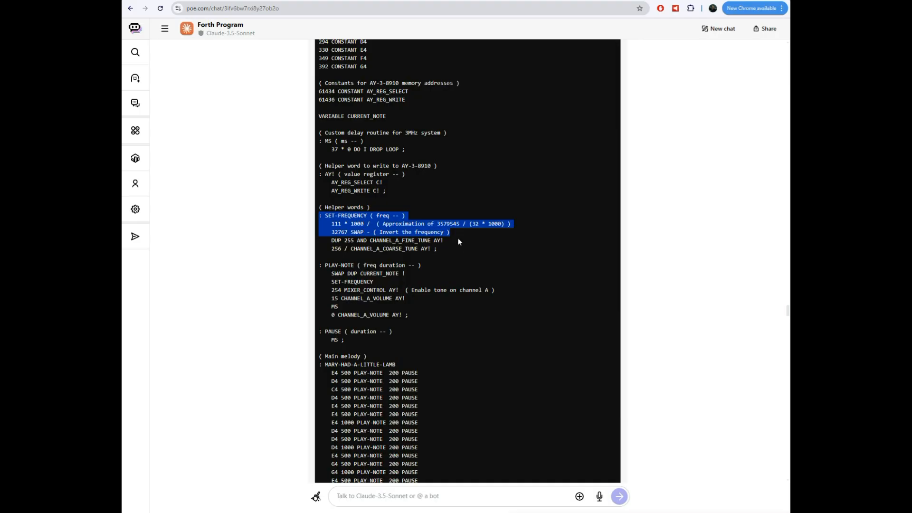
{"action": "scroll", "scroll_direction": "down", "scroll_amount": 3}
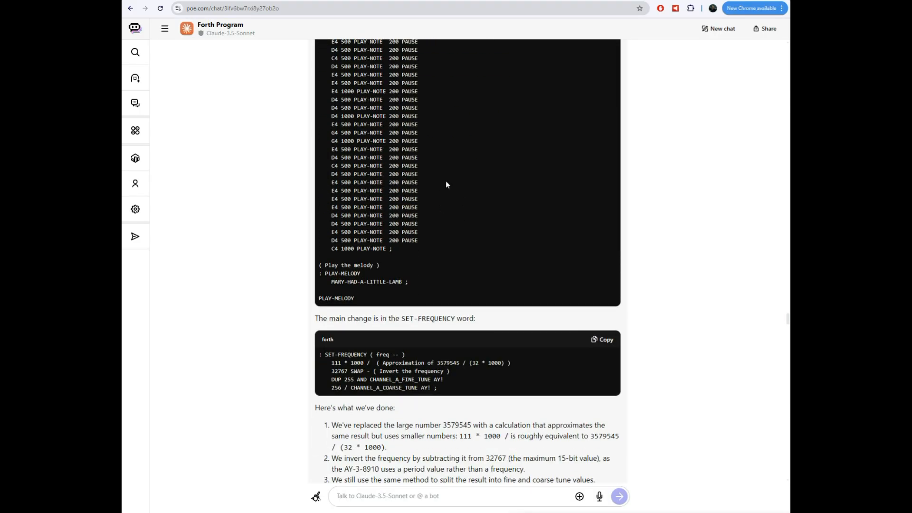
{"action": "scroll", "scroll_direction": "down", "scroll_amount": 3}
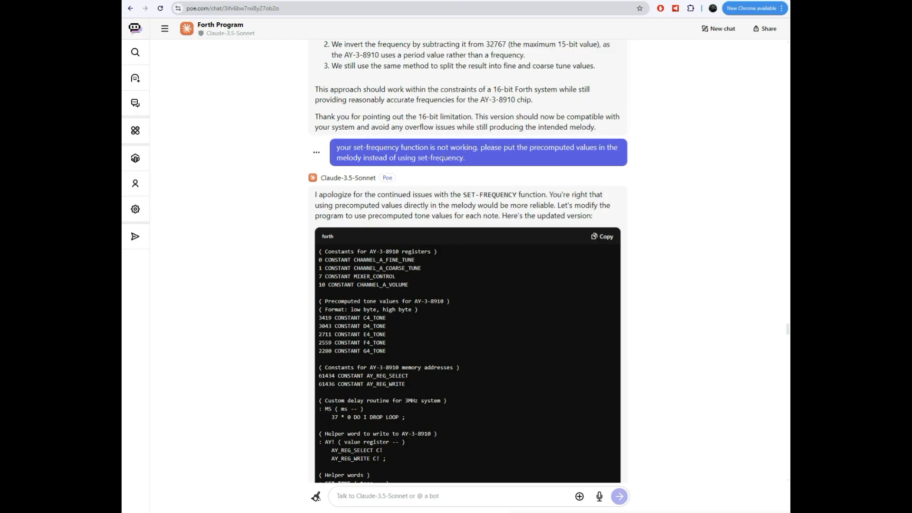
Scroll through the C4_TONE–G4_TONE constants and SET-TONE code to the 'Key changes' list
{"action": "scroll", "scroll_direction": "down", "scroll_amount": 3}
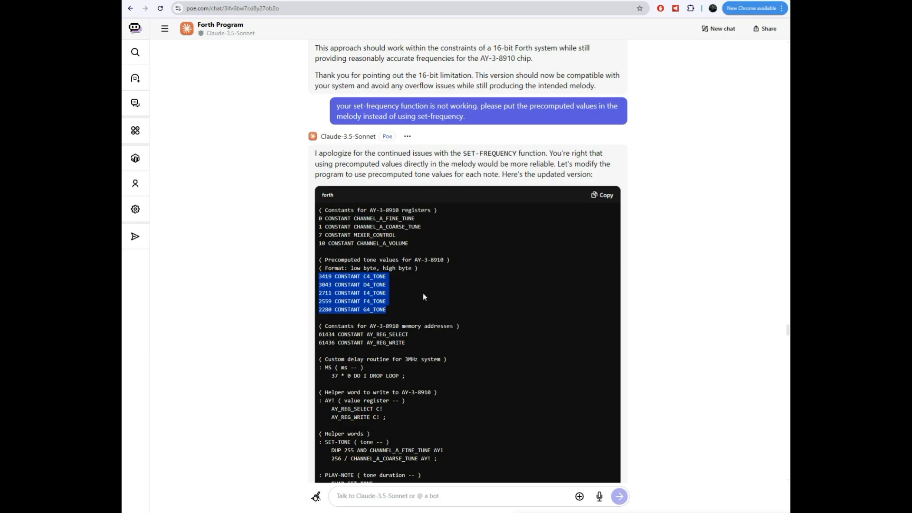
{"action": "scroll", "scroll_direction": "down", "scroll_amount": 3}
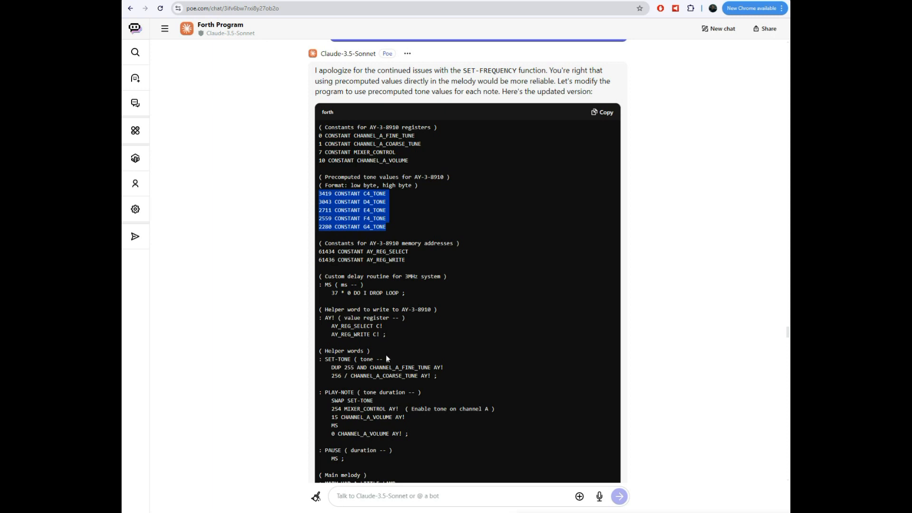
{"action": "mouse_move", "coordinate": [398, 286]}
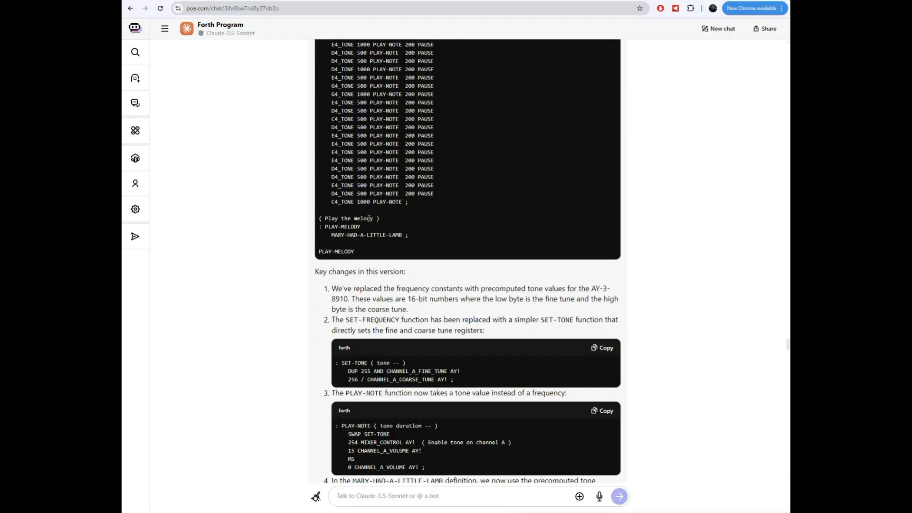
Scroll through the tone-period formula with corrected constants 427, 380, 339, 320 and 285
{"action": "scroll", "scroll_direction": "down", "scroll_amount": 3}
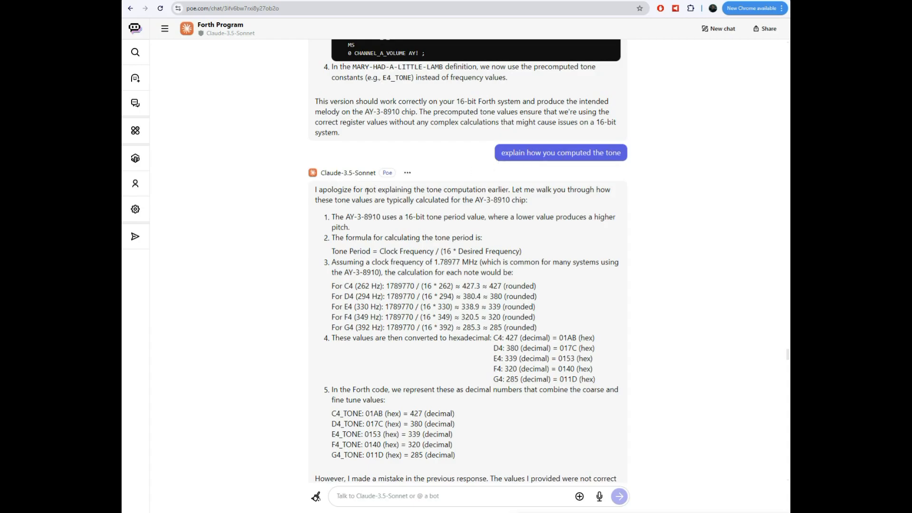
{"action": "mouse_move", "coordinate": [475, 211]}
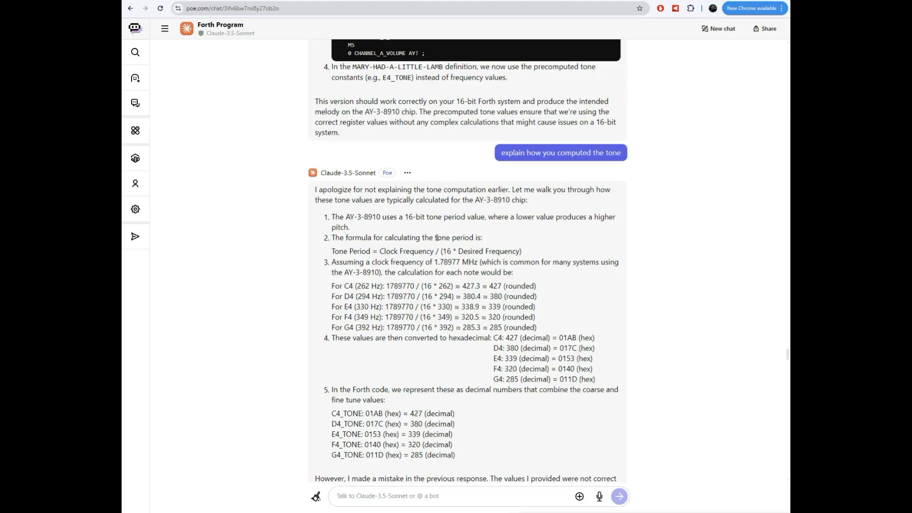
{"action": "mouse_move", "coordinate": [430, 233]}
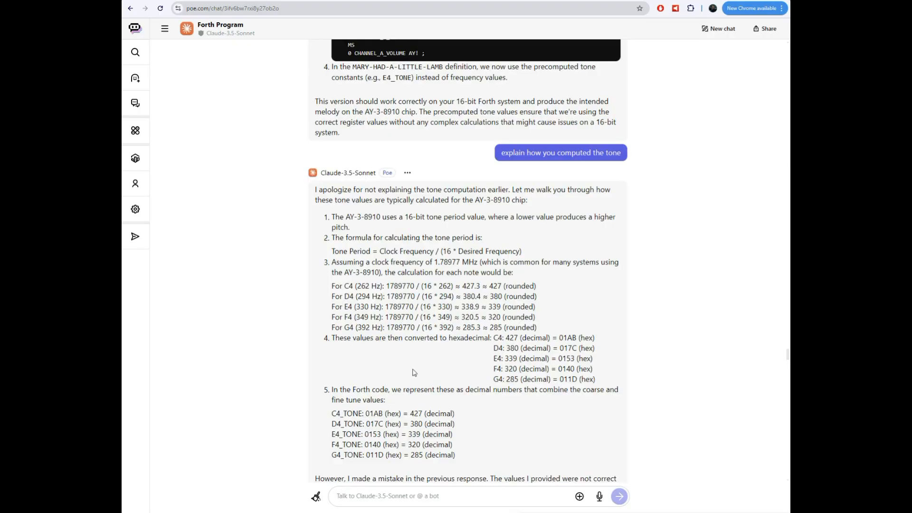
{"action": "scroll", "scroll_direction": "down", "scroll_amount": 3}
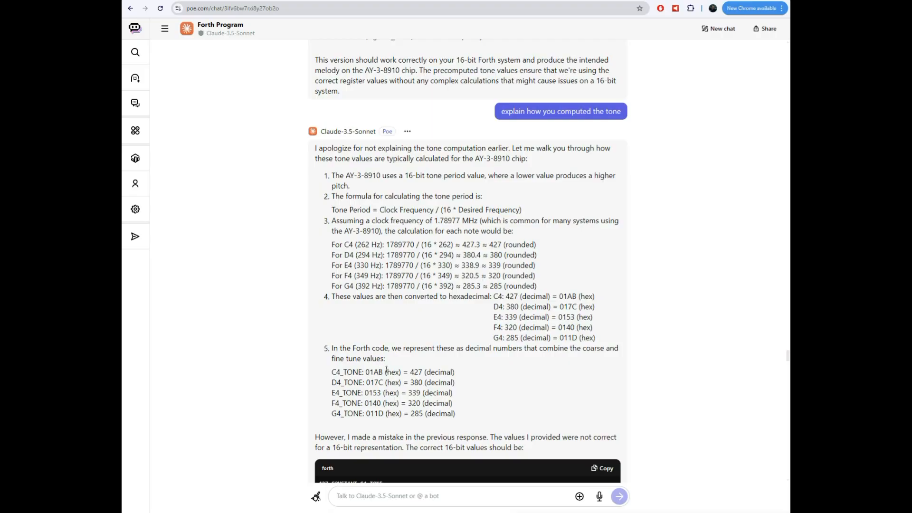
{"action": "scroll", "scroll_direction": "down", "scroll_amount": 3}
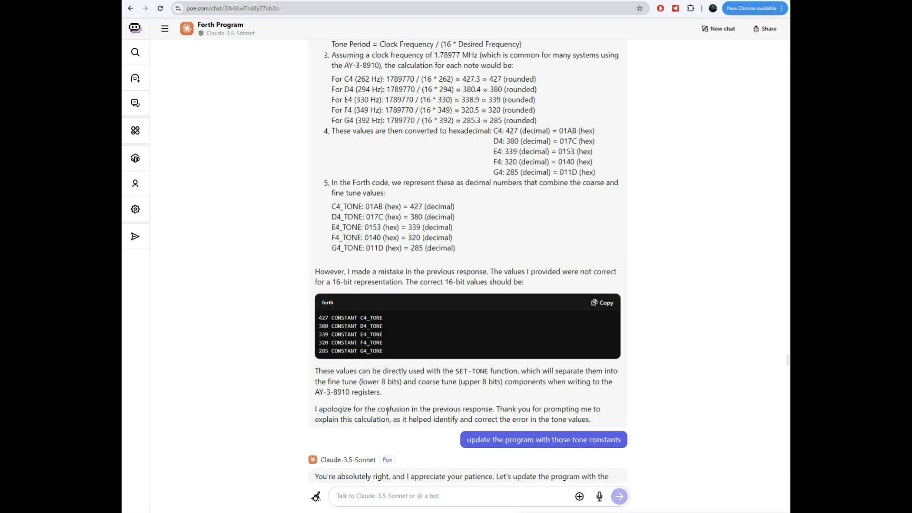
Scroll through the revised program with tone constants 427–285 to Claude's note that only they changed
{"action": "scroll", "scroll_direction": "down", "scroll_amount": 3}
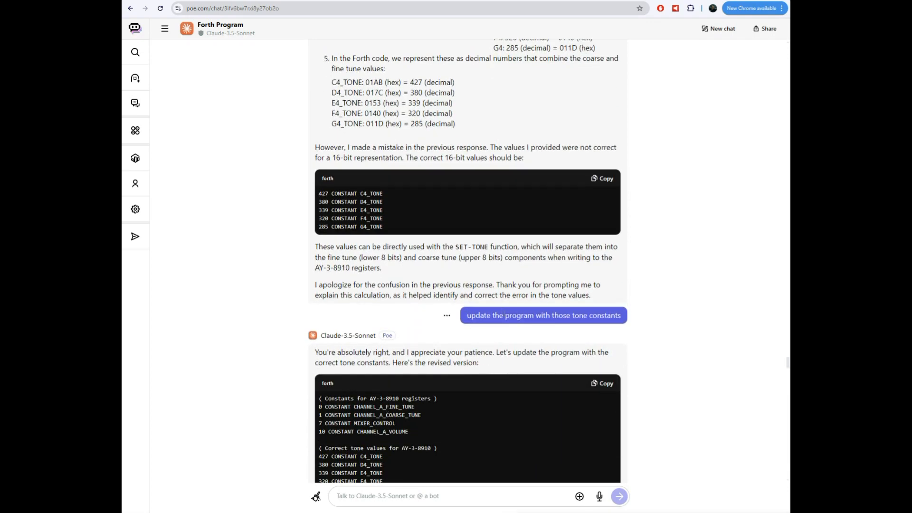
{"action": "scroll", "scroll_direction": "down", "scroll_amount": 3}
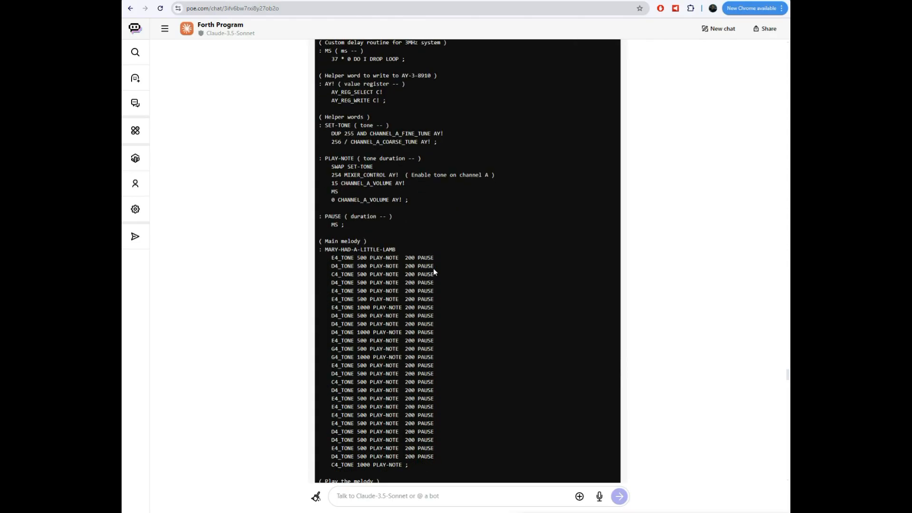
{"action": "scroll", "scroll_direction": "down", "scroll_amount": 3}
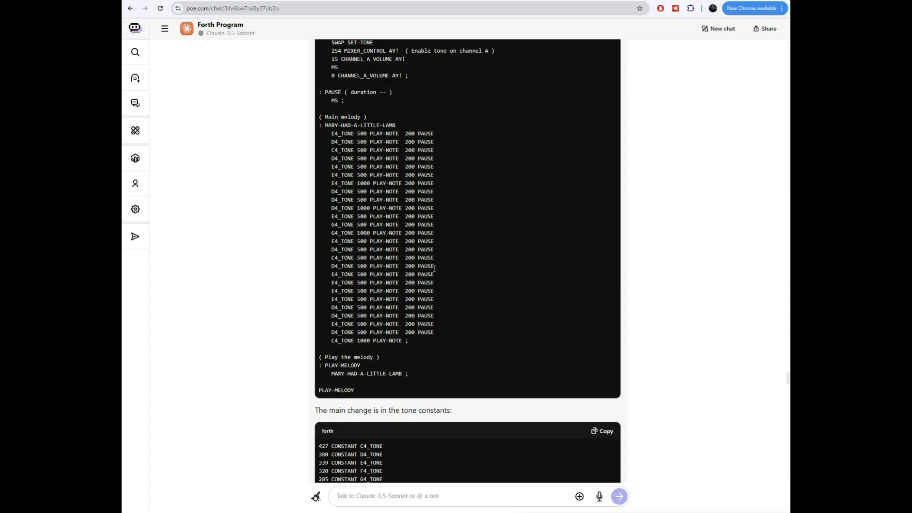
{"action": "scroll", "scroll_direction": "down", "scroll_amount": 3}
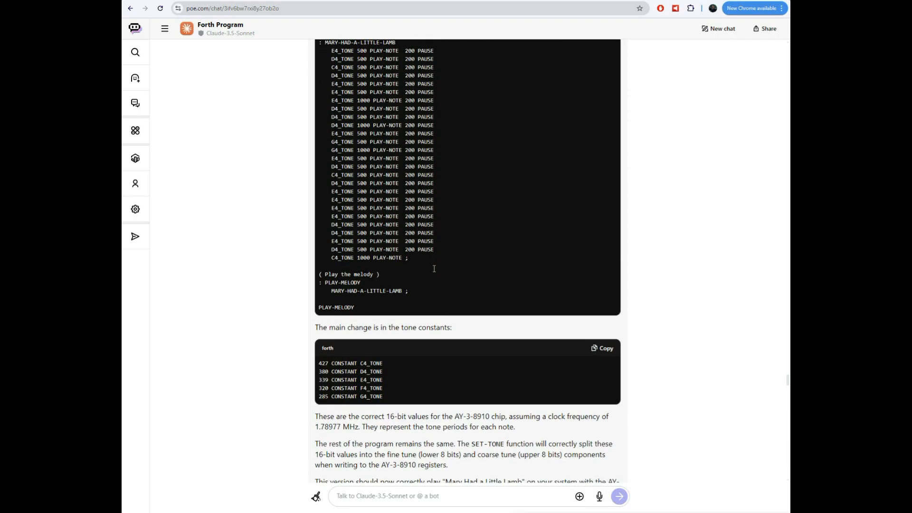
{"action": "mouse_move", "coordinate": [433, 272]}
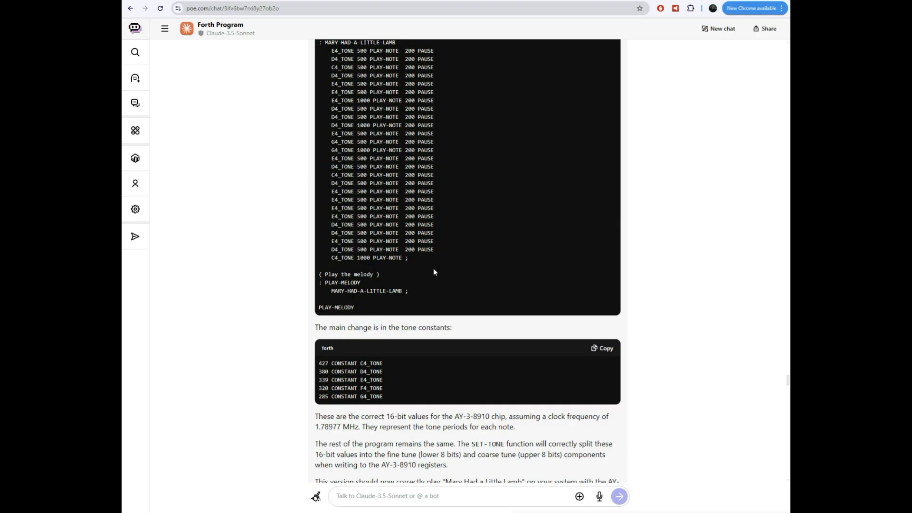
{"action": "scroll", "scroll_direction": "down", "scroll_amount": 3}
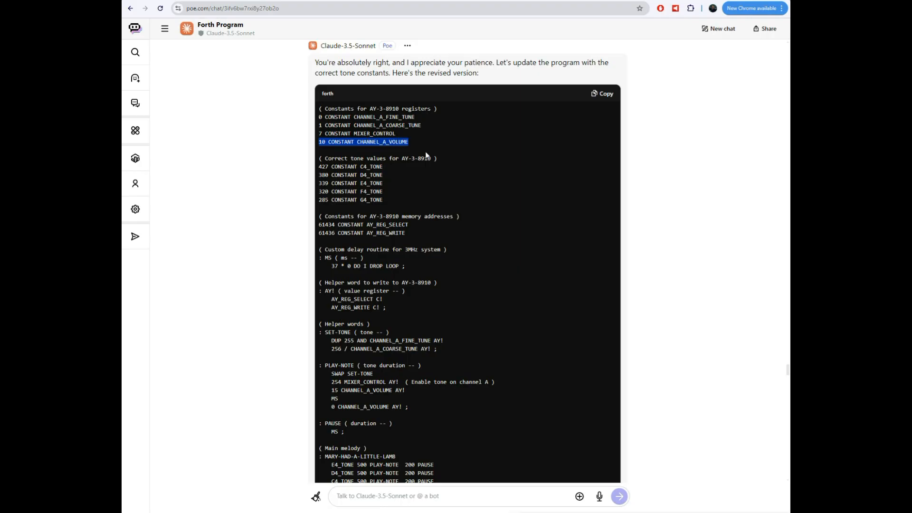
Scroll through the new code setting CHANNEL_A_VOLUME to register 8 and cutting MS by a factor of 5
{"action": "scroll", "scroll_direction": "down", "scroll_amount": 3}
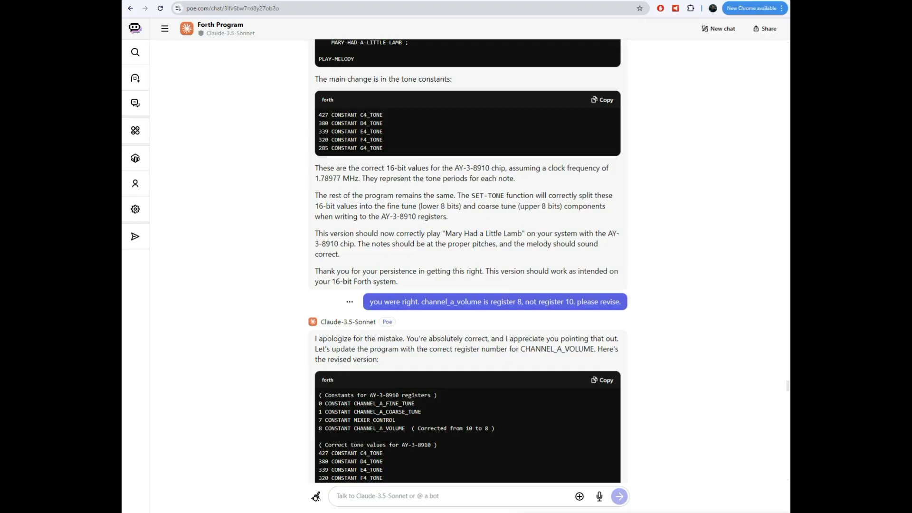
{"action": "scroll", "scroll_direction": "down", "scroll_amount": 3}
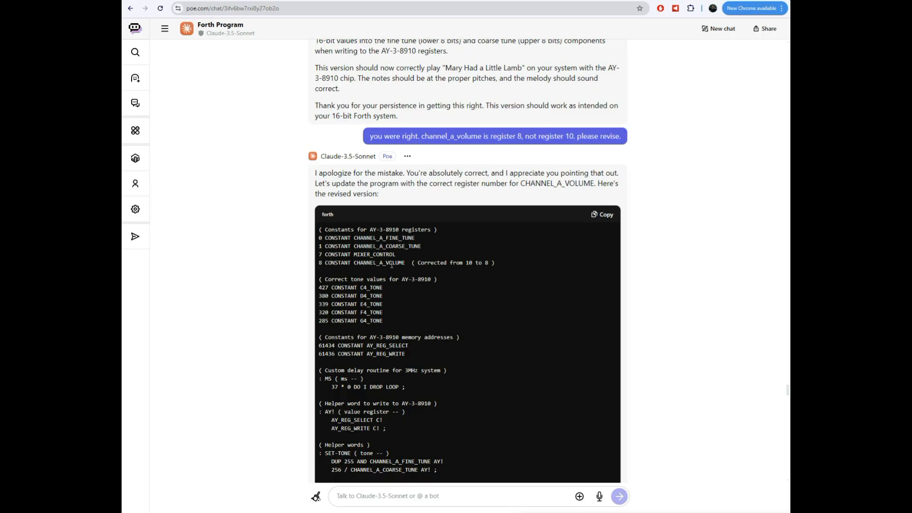
{"action": "scroll", "scroll_direction": "down", "scroll_amount": 3}
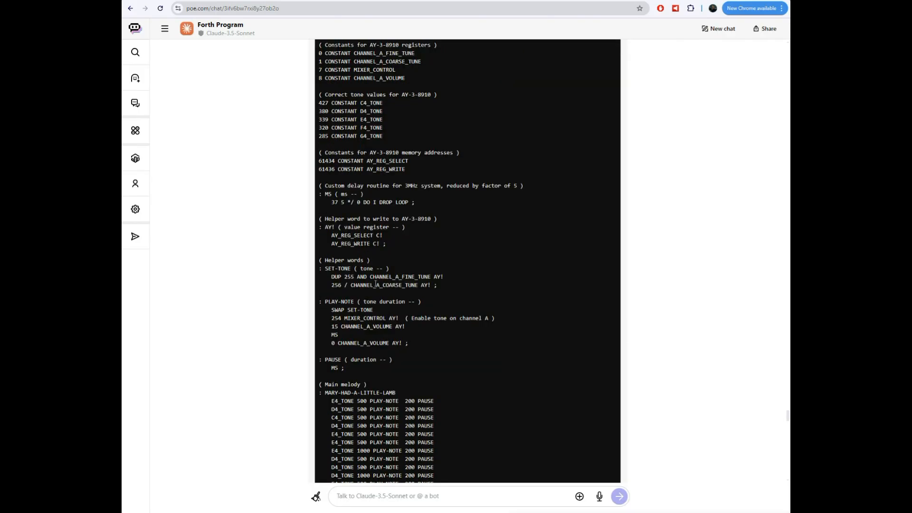
{"action": "mouse_move", "coordinate": [335, 202]}
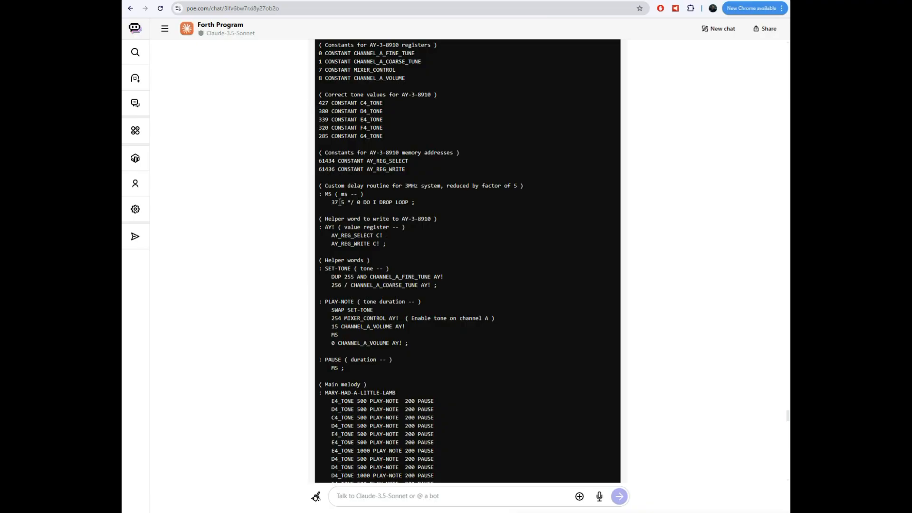
Scroll through the simplified MS multiplying by 7 to the request changing that 7 to a 4
{"action": "scroll", "scroll_direction": "down", "scroll_amount": 3}
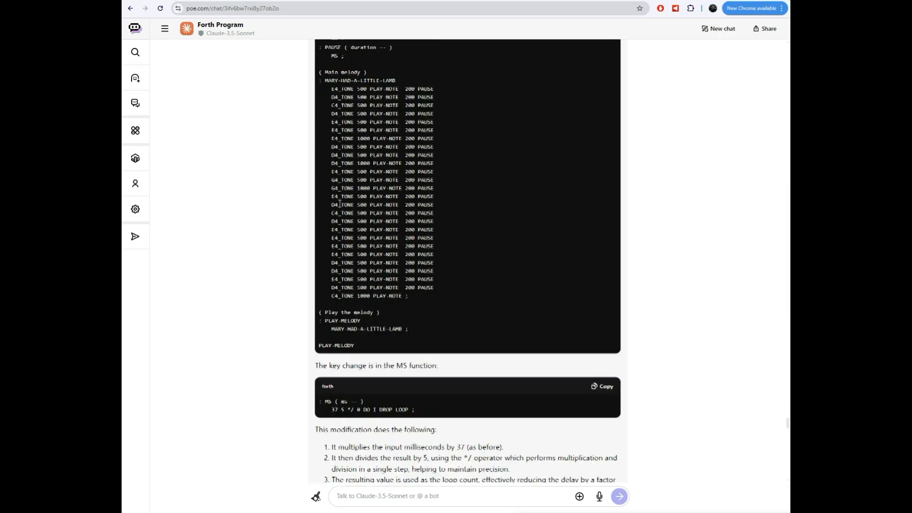
{"action": "scroll", "scroll_direction": "down", "scroll_amount": 3}
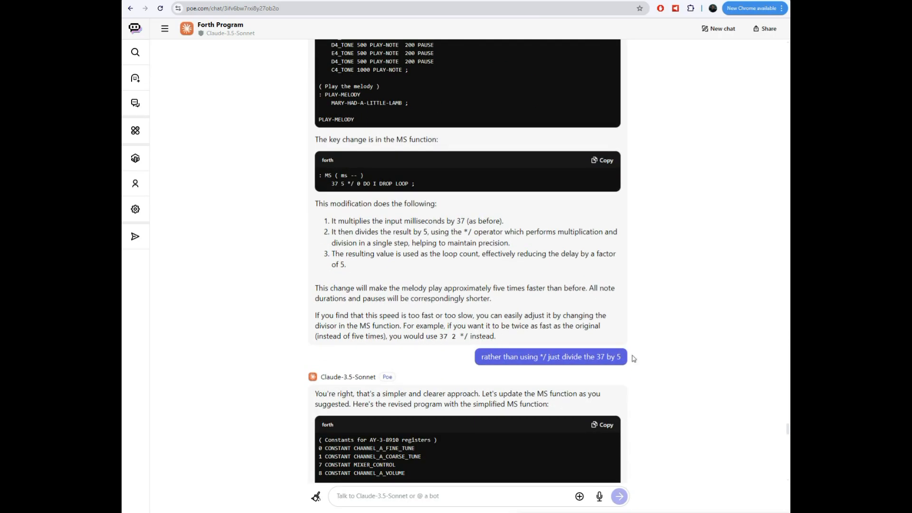
{"action": "scroll", "scroll_direction": "down", "scroll_amount": 3}
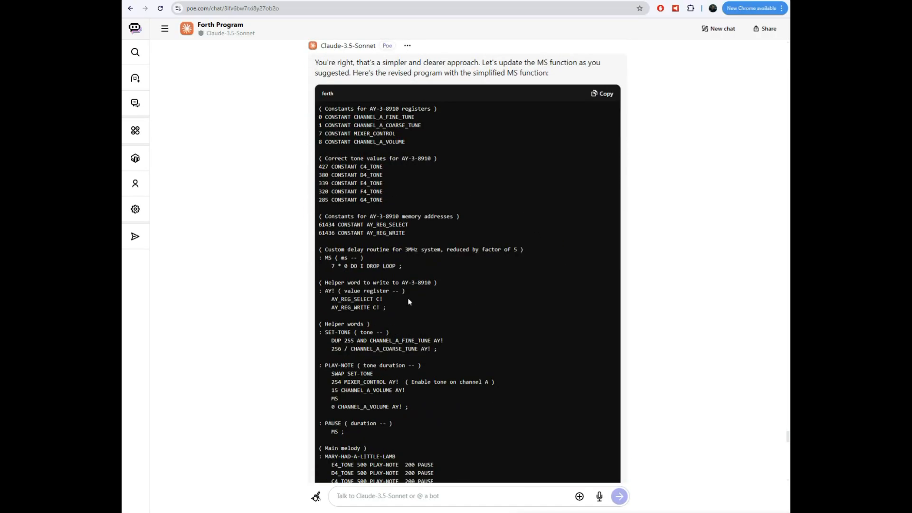
{"action": "scroll", "scroll_direction": "down", "scroll_amount": 3}
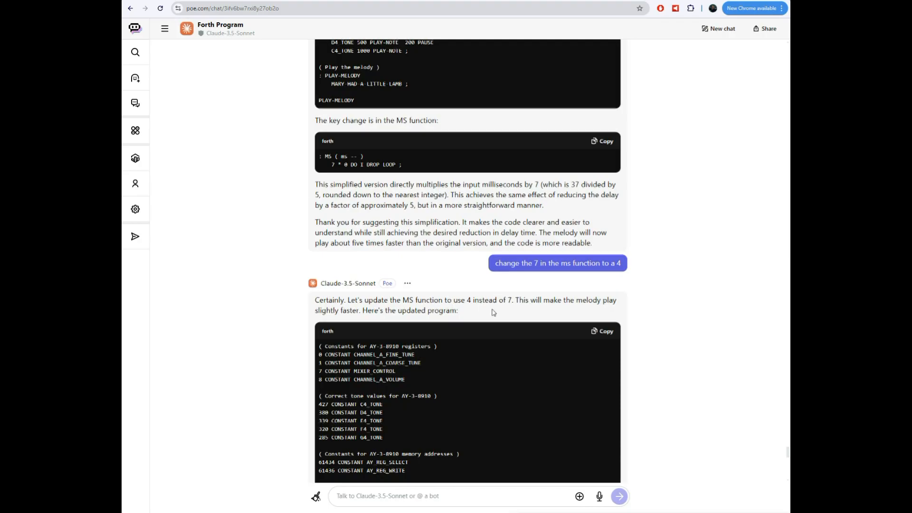
Read Claude's explanation of the ×4 MS multiplier, then return to the updated code block
{"action": "scroll", "scroll_direction": "down", "scroll_amount": 3}
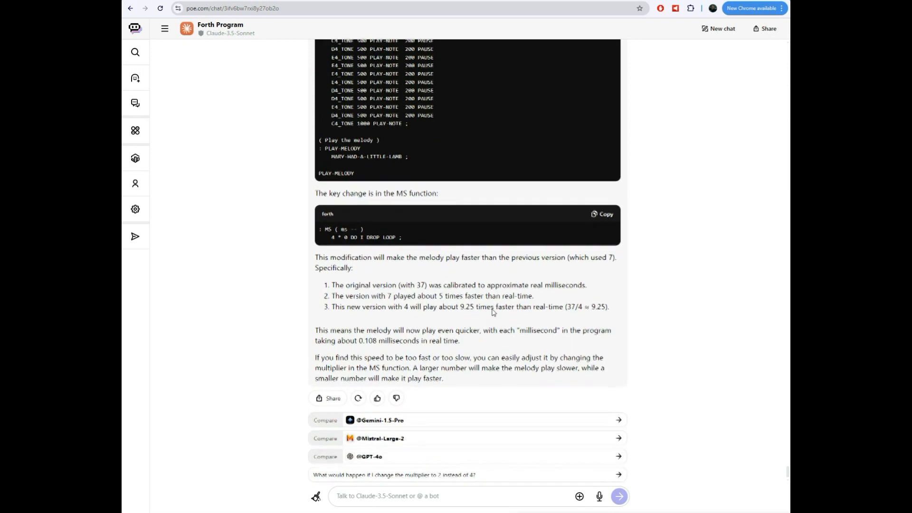
{"action": "scroll", "scroll_direction": "up", "scroll_amount": 3}
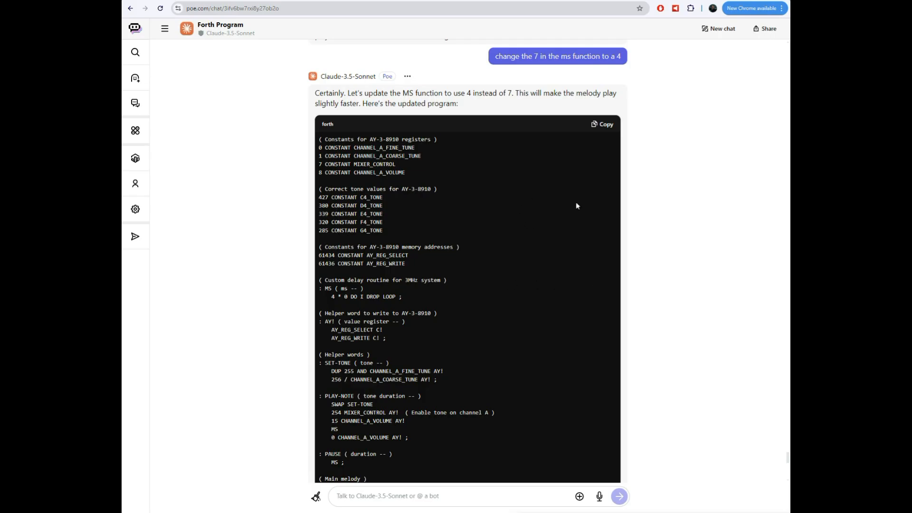
{"action": "mouse_move", "coordinate": [611, 203]}
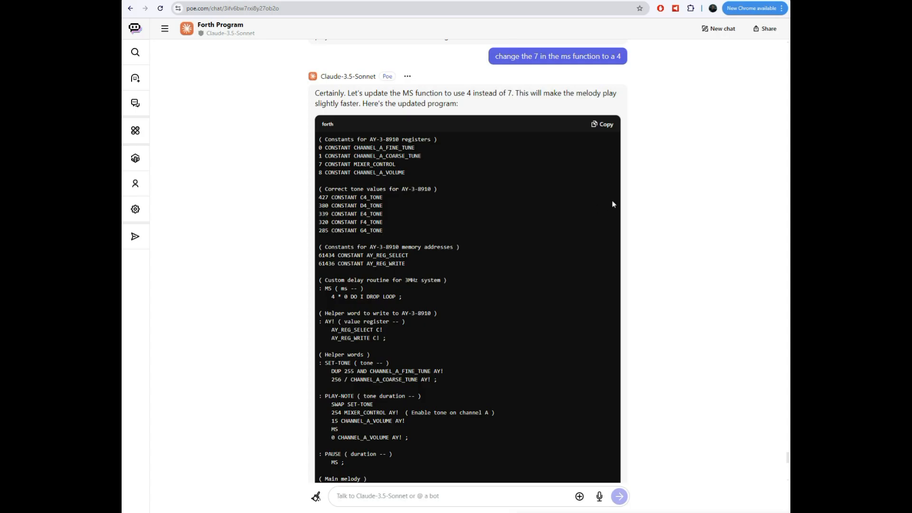
{"action": "mouse_move", "coordinate": [567, 184]}
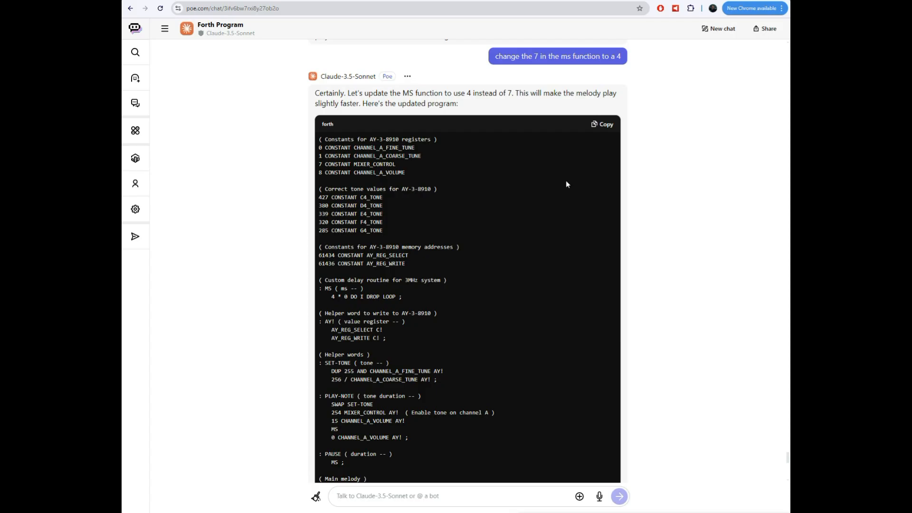